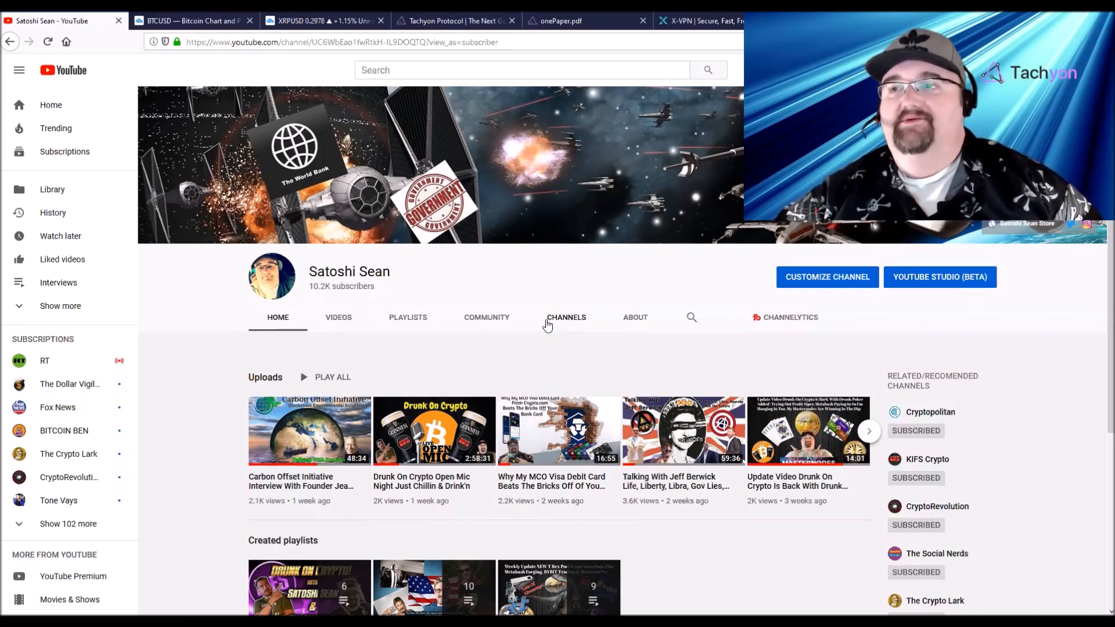
mouse_move(546, 297)
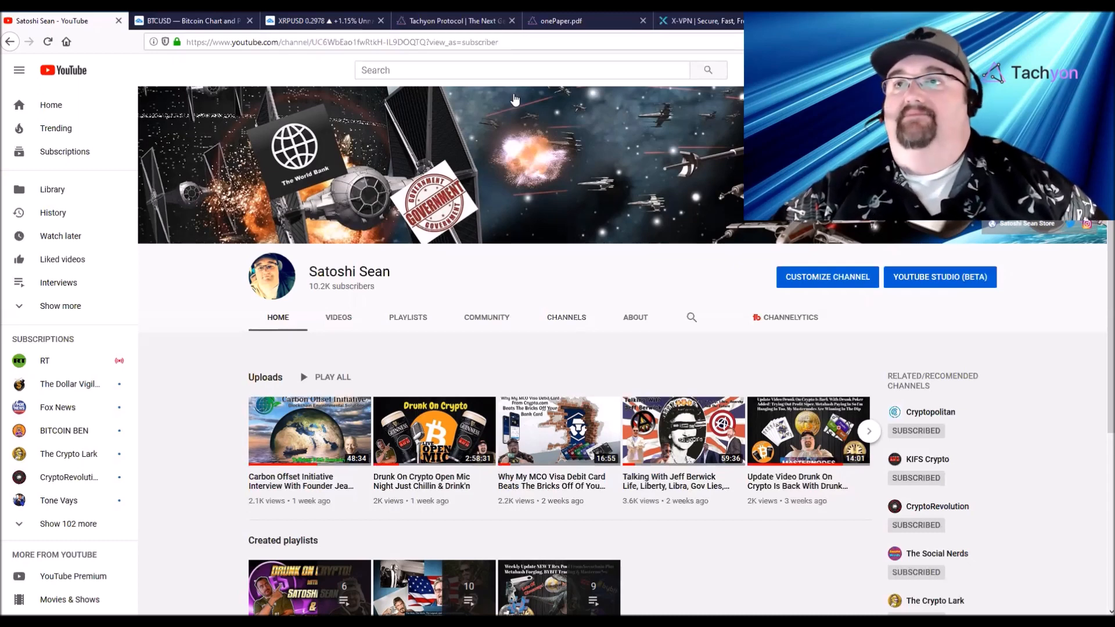
mouse_move(321, 73)
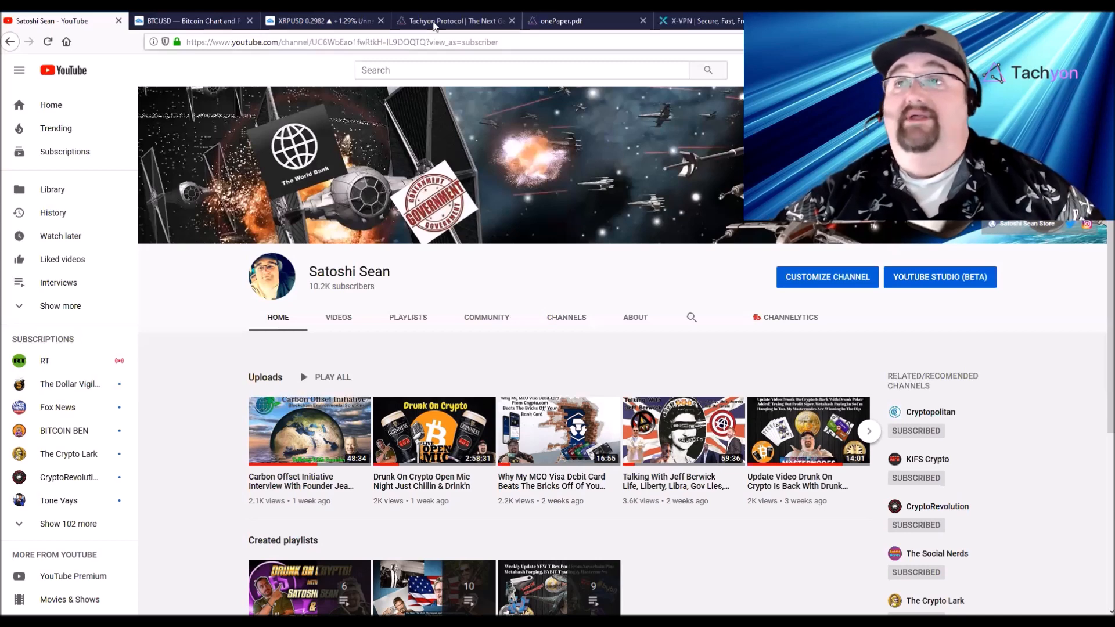
Switch to the Tachyon Protocol tab showing the tachyon.eco home page
left_click(456, 21)
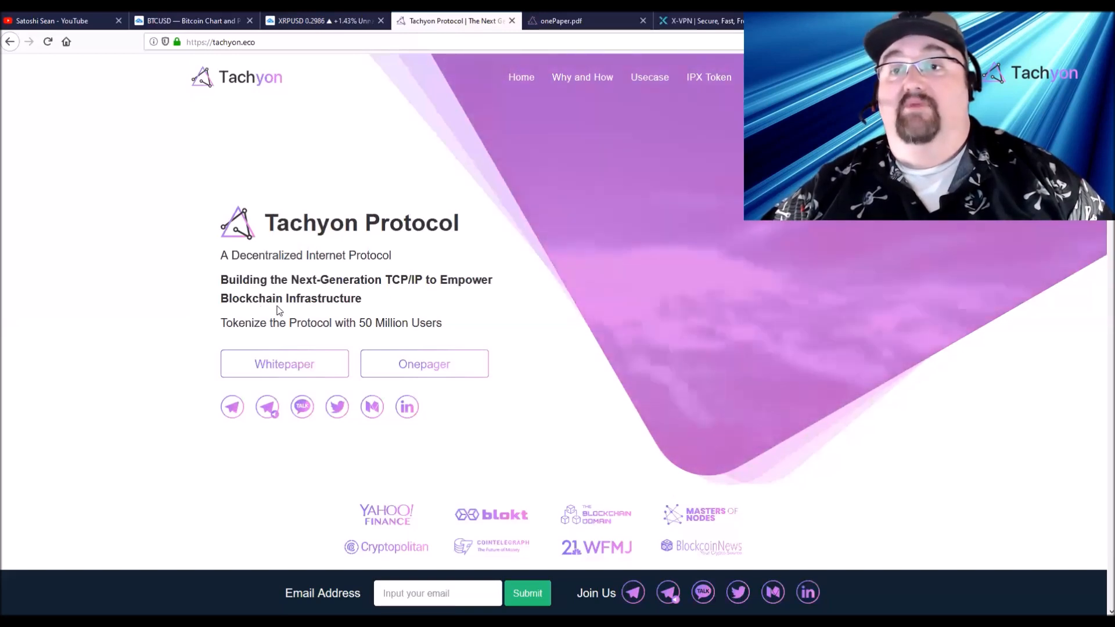
mouse_move(288, 311)
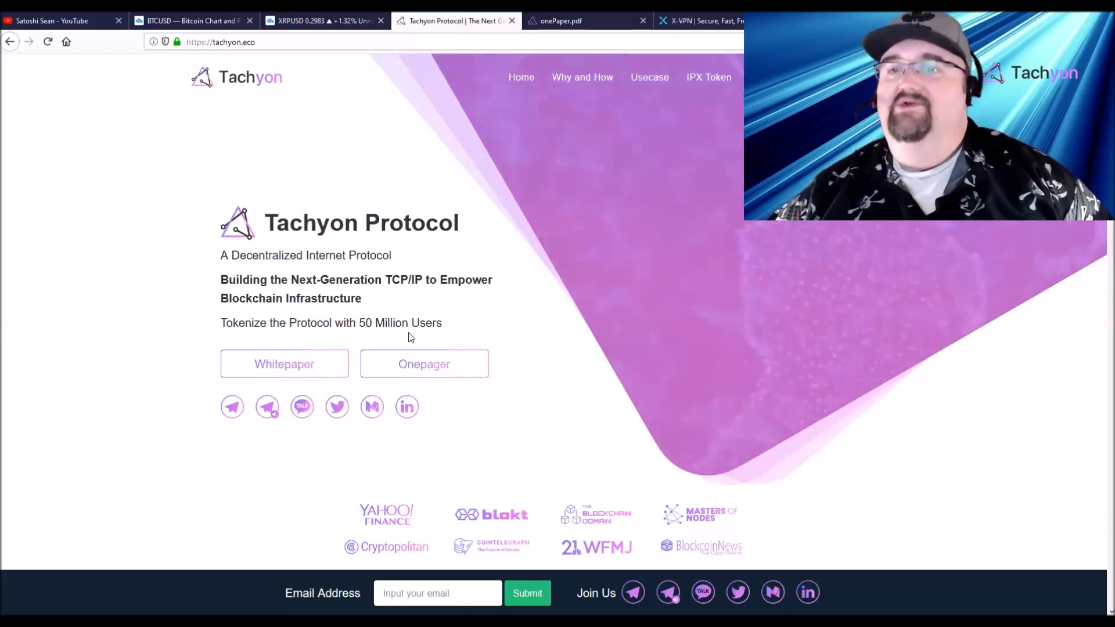
mouse_move(300, 334)
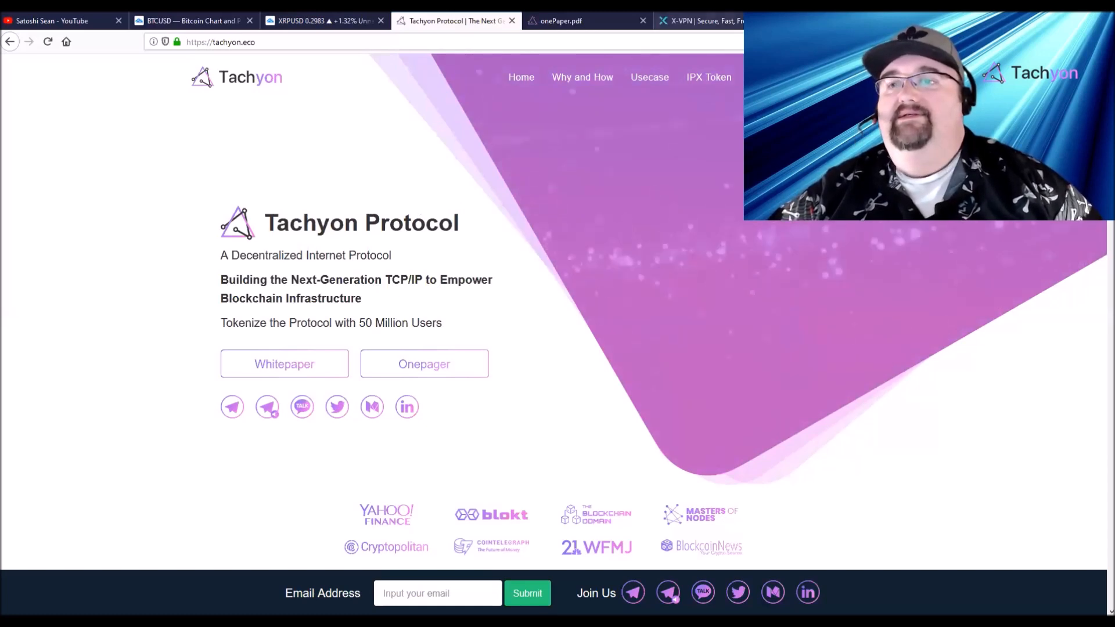
Scroll tachyon.eco past the feature icons to the V SYSTEMS and X-VPN partner cards
scroll("down", 3)
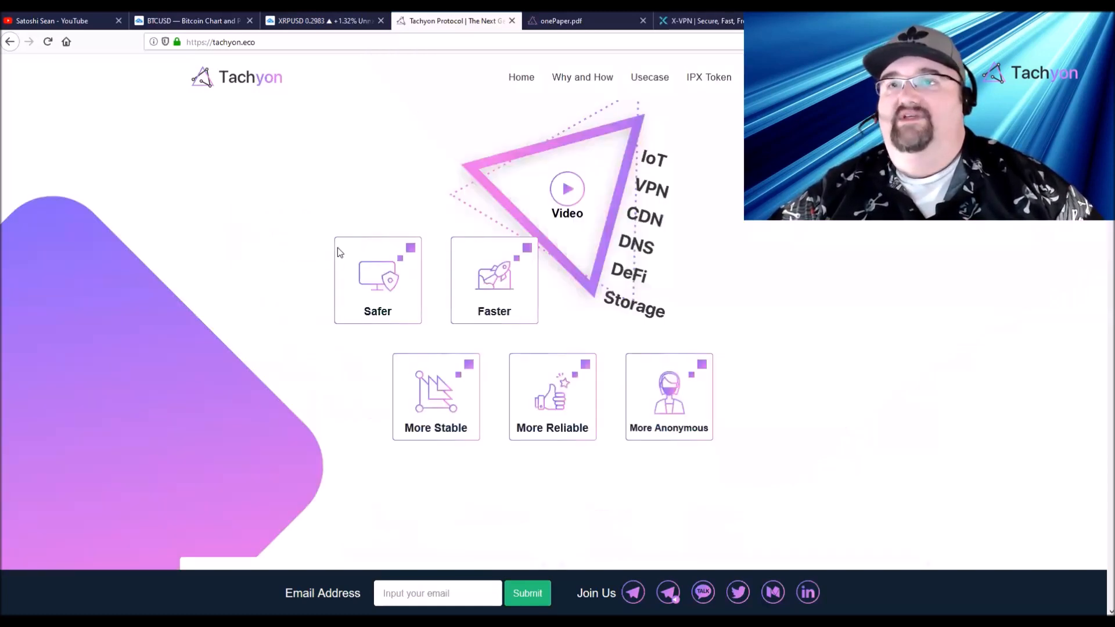
scroll("down", 3)
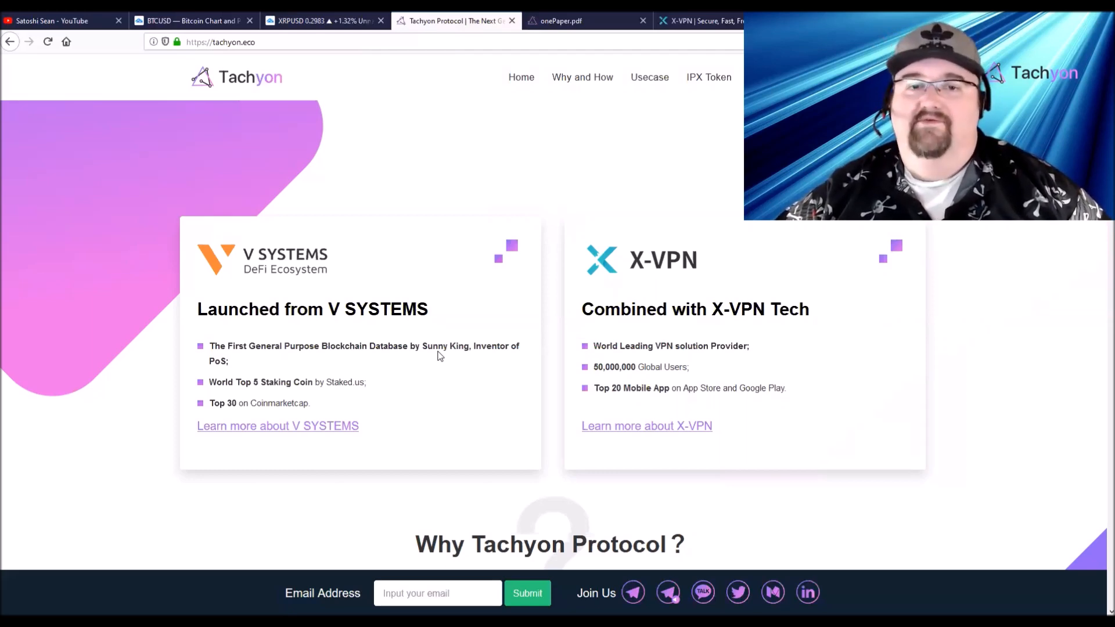
mouse_move(405, 376)
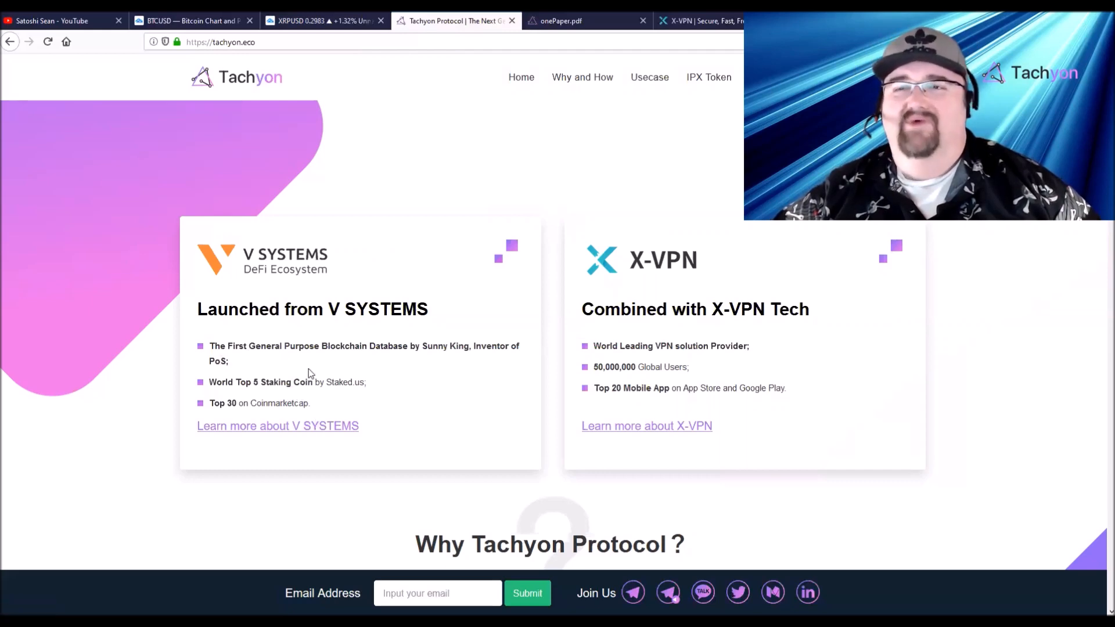
mouse_move(341, 384)
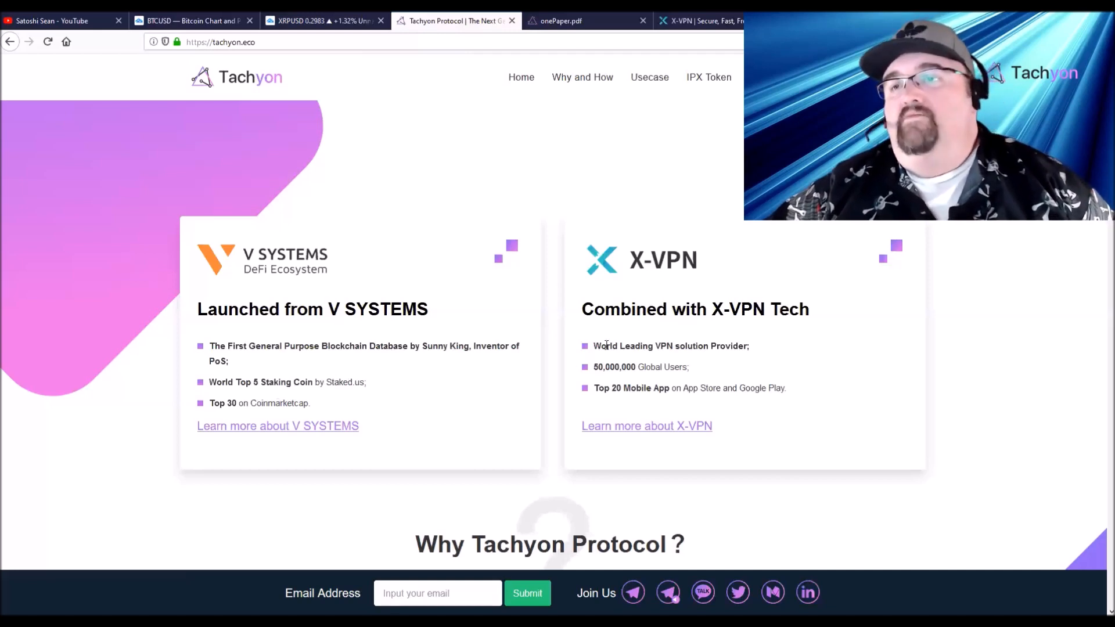
scroll("down", 3)
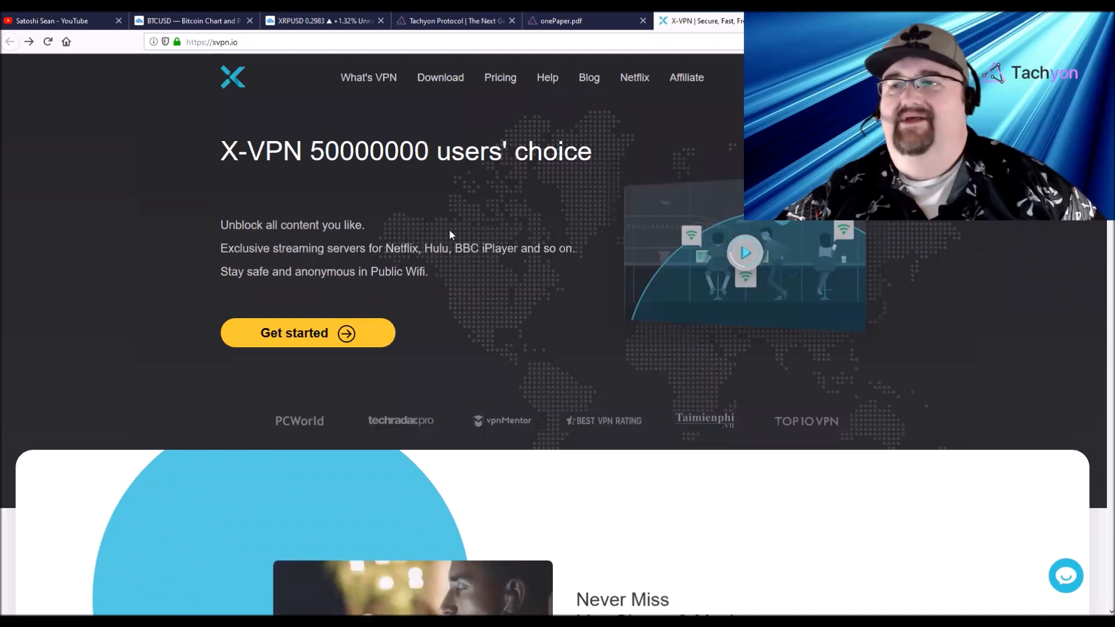
Scroll the xvpn.io home page to the stay-safe-on-public-WiFi highlight
scroll("down", 3)
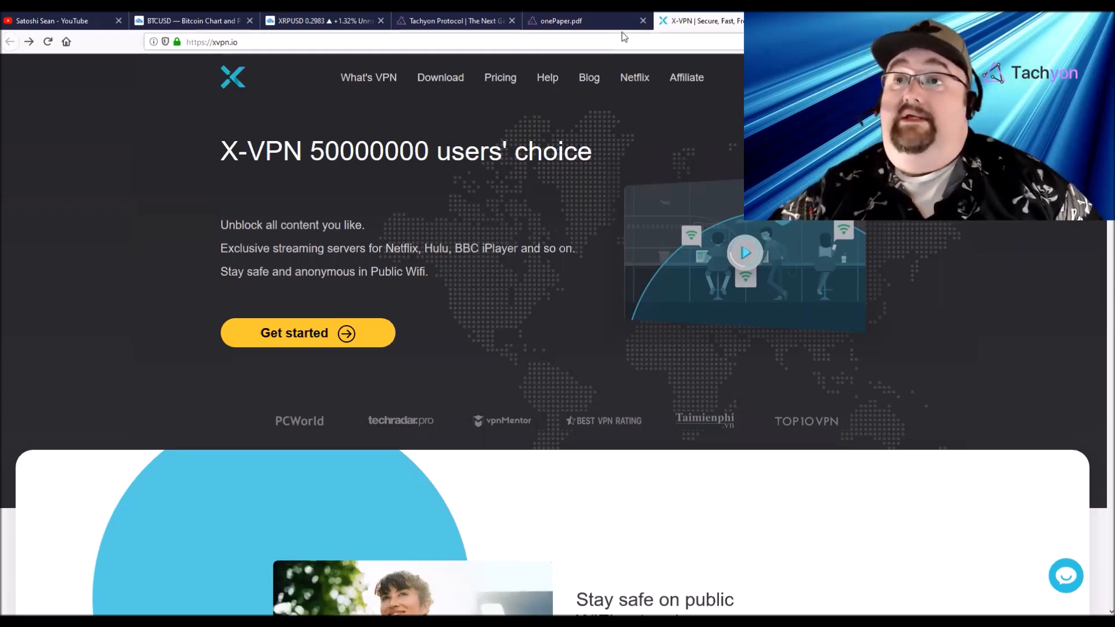
mouse_move(700, 20)
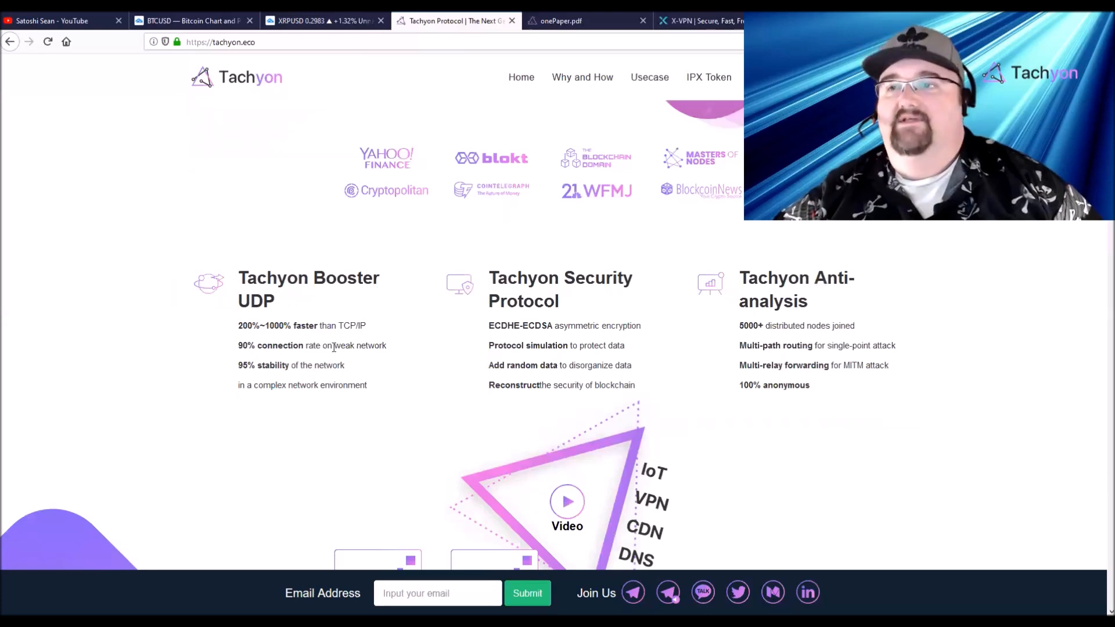
Scroll tachyon.eco to the Booster UDP, Security Protocol and Anti-analysis features
scroll("down", 3)
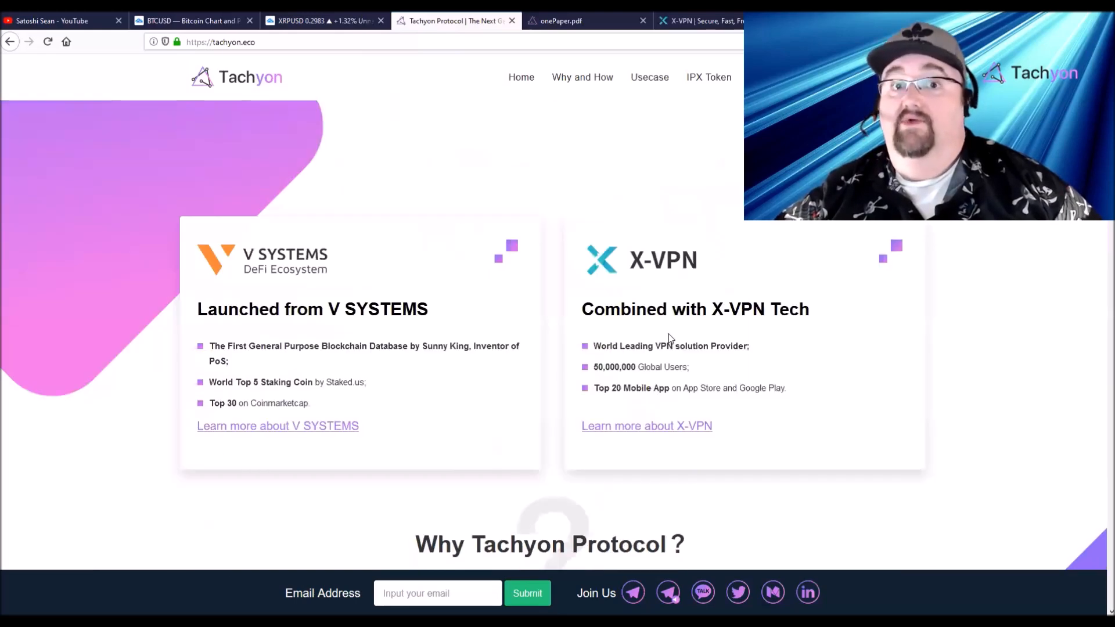
scroll("down", 3)
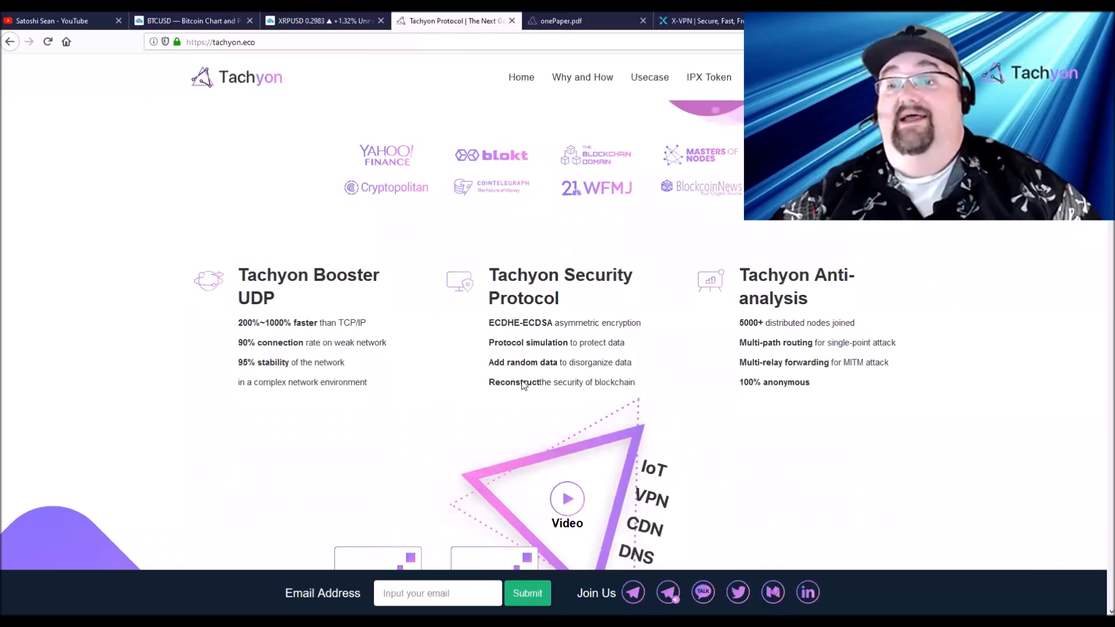
scroll("down", 3)
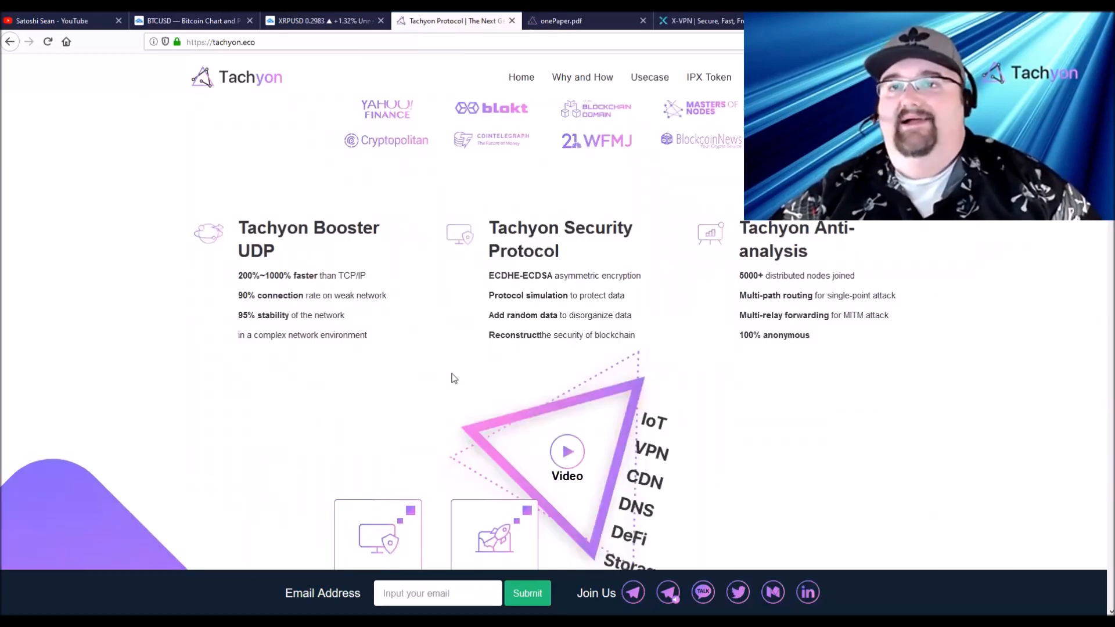
scroll("down", 3)
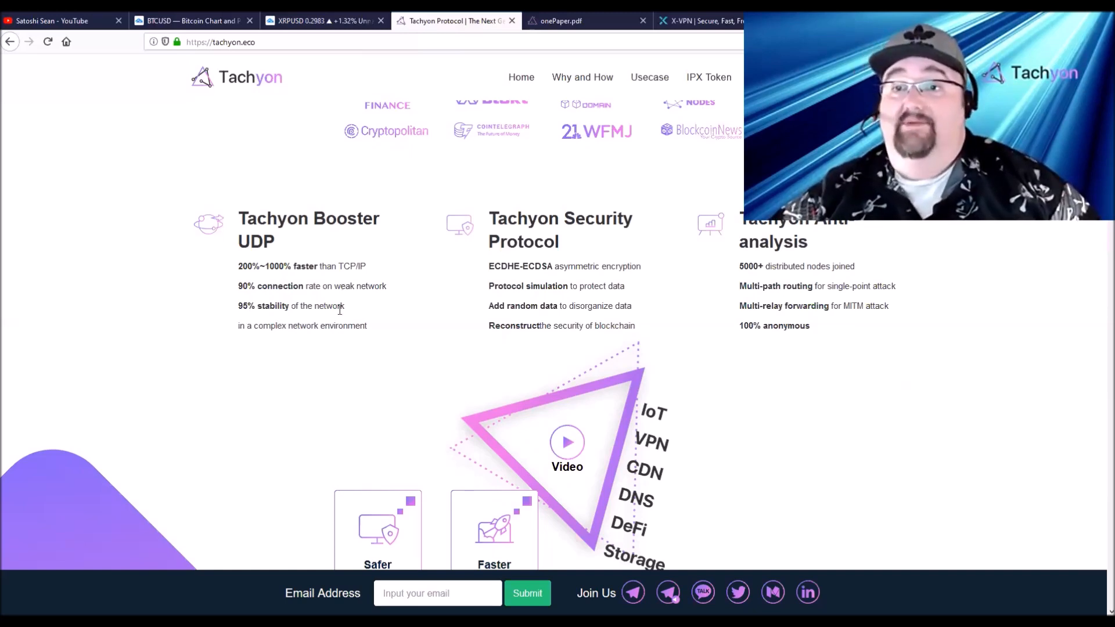
mouse_move(399, 339)
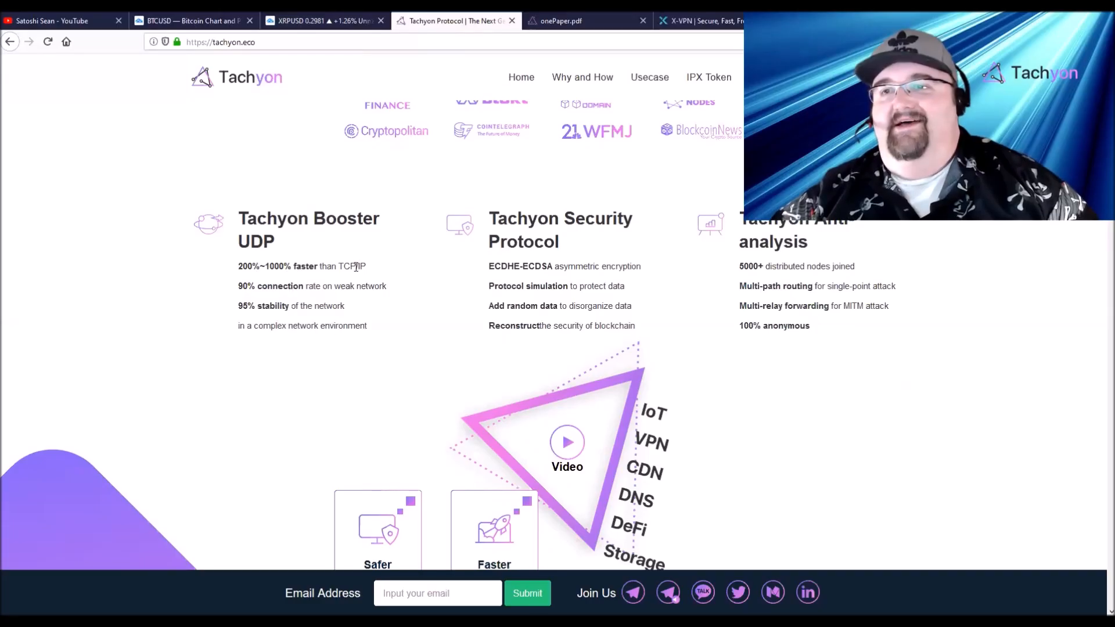
Scroll to 'Why Tachyon Protocol?' covering TCP/IP vulnerabilities and centralized VPN trust issues
scroll("down", 3)
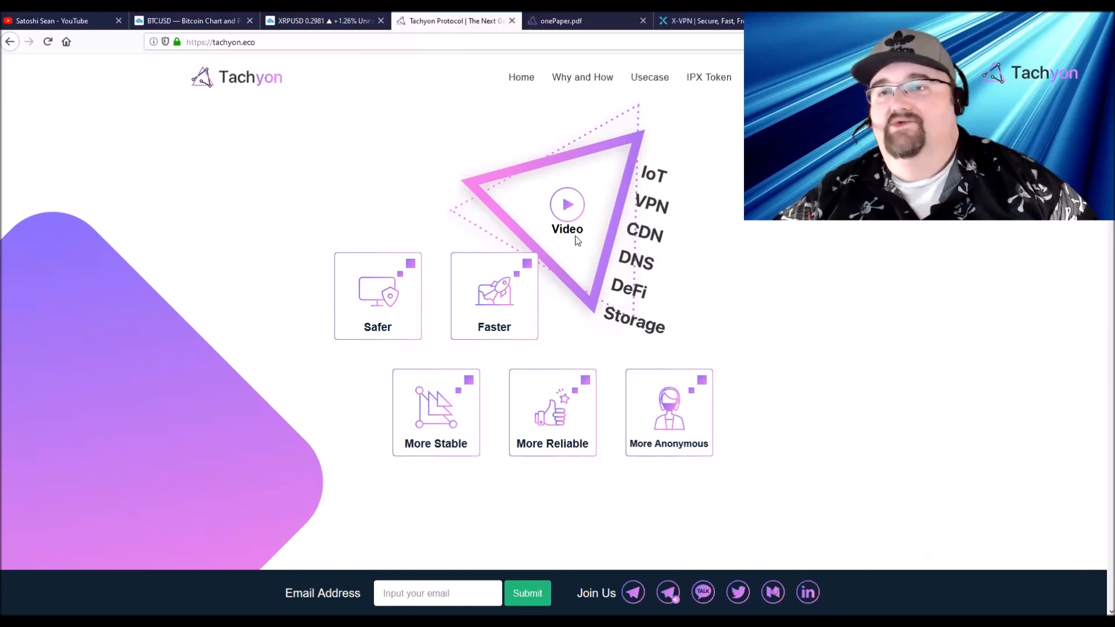
mouse_move(238, 233)
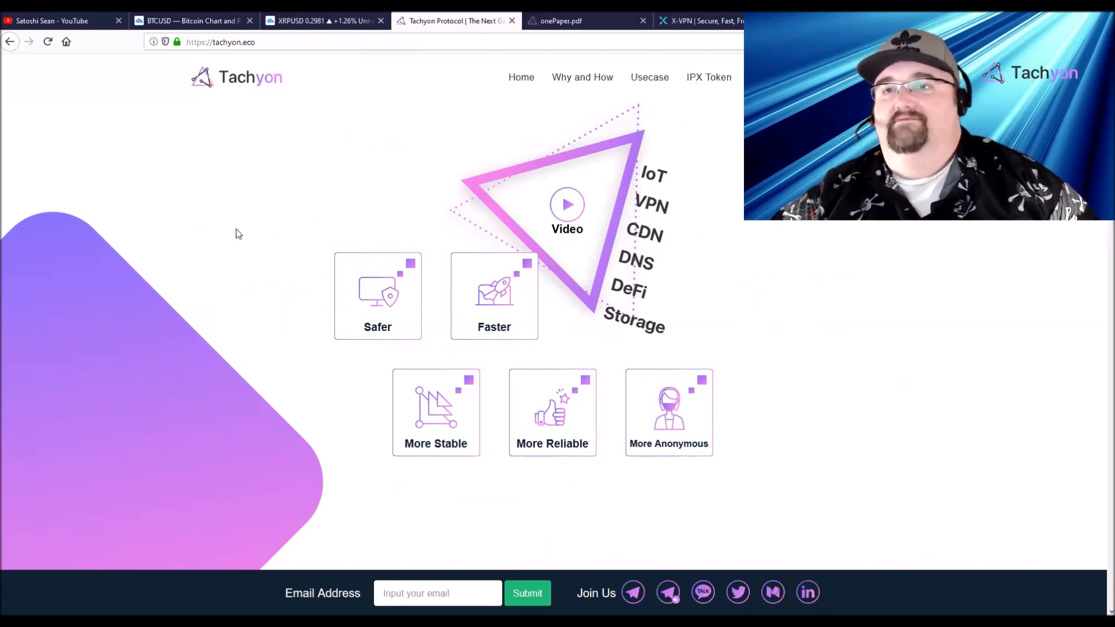
scroll("down", 3)
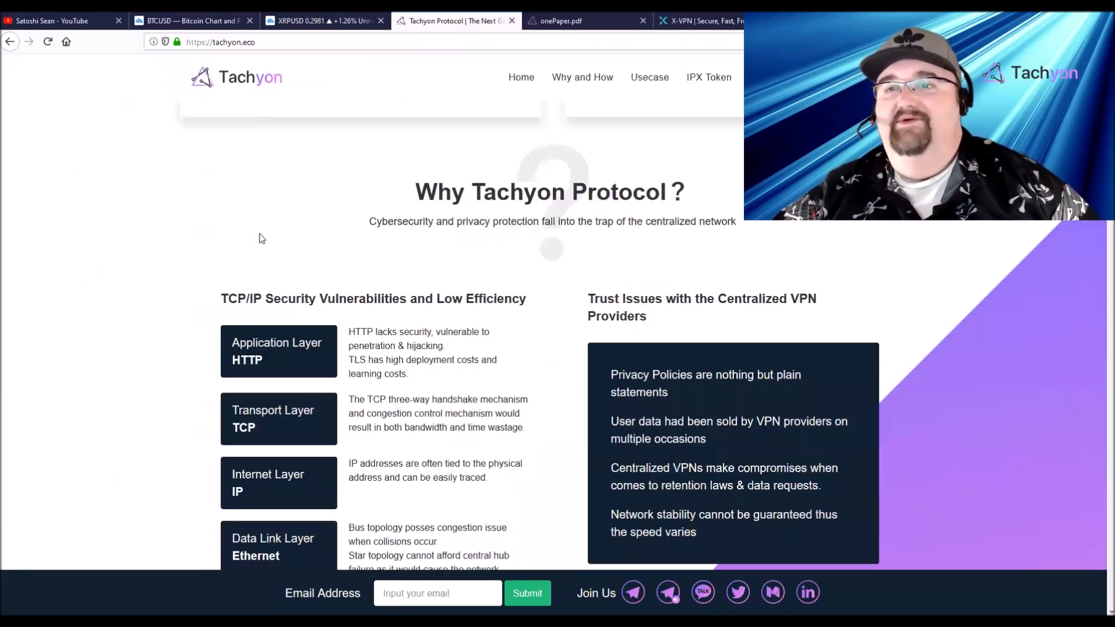
scroll("down", 3)
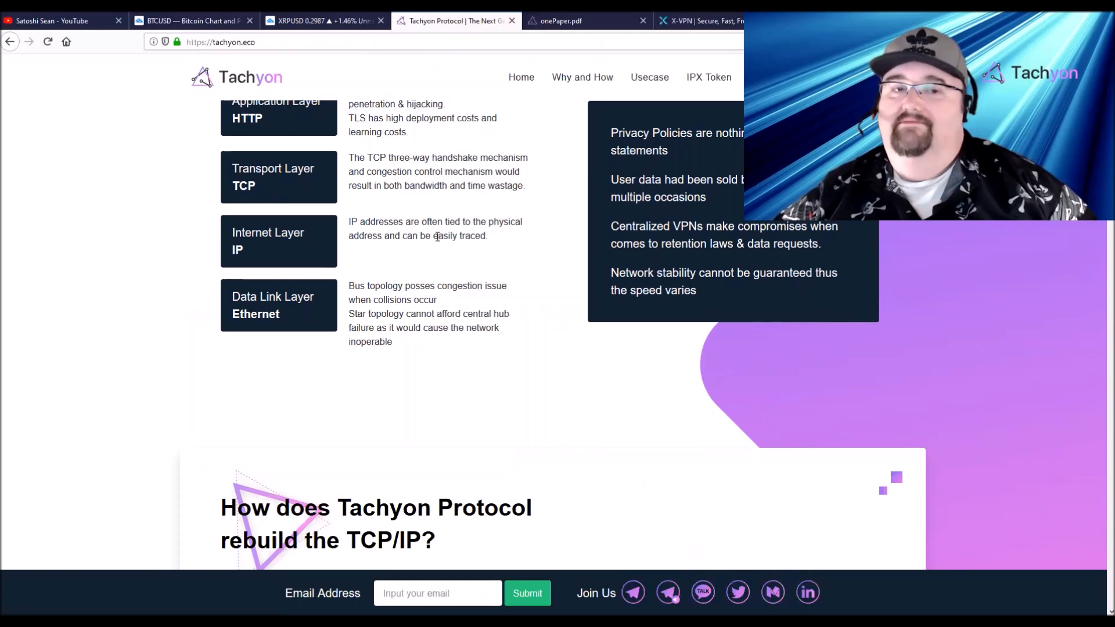
mouse_move(525, 245)
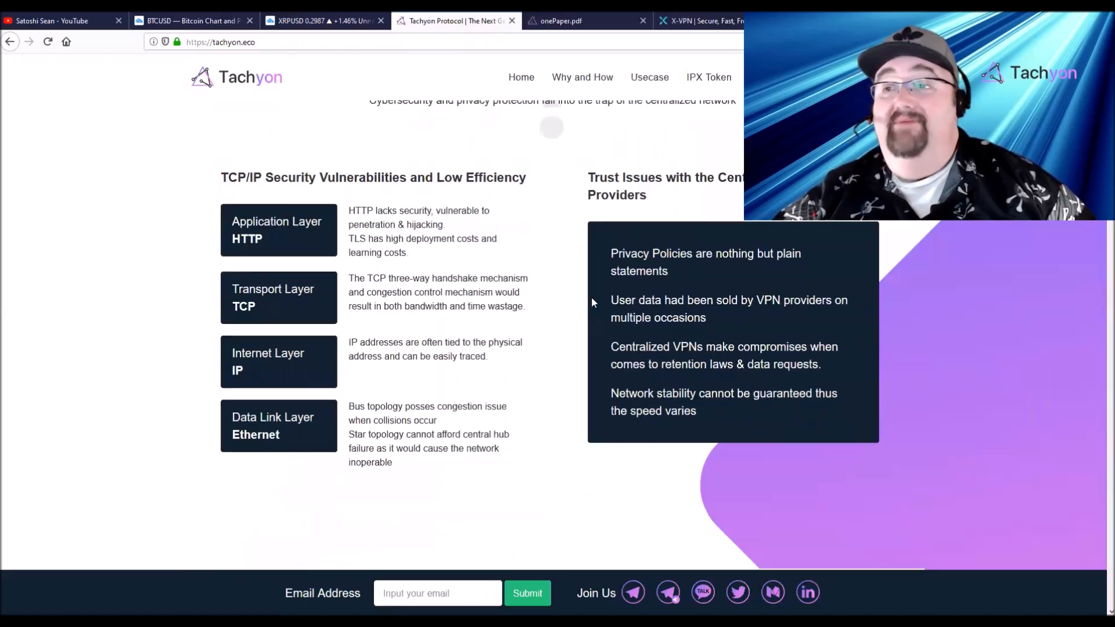
Scroll to 'How does Tachyon Protocol rebuild the TCP/IP?' comparing TCP/IP with Booster UDP
scroll("down", 3)
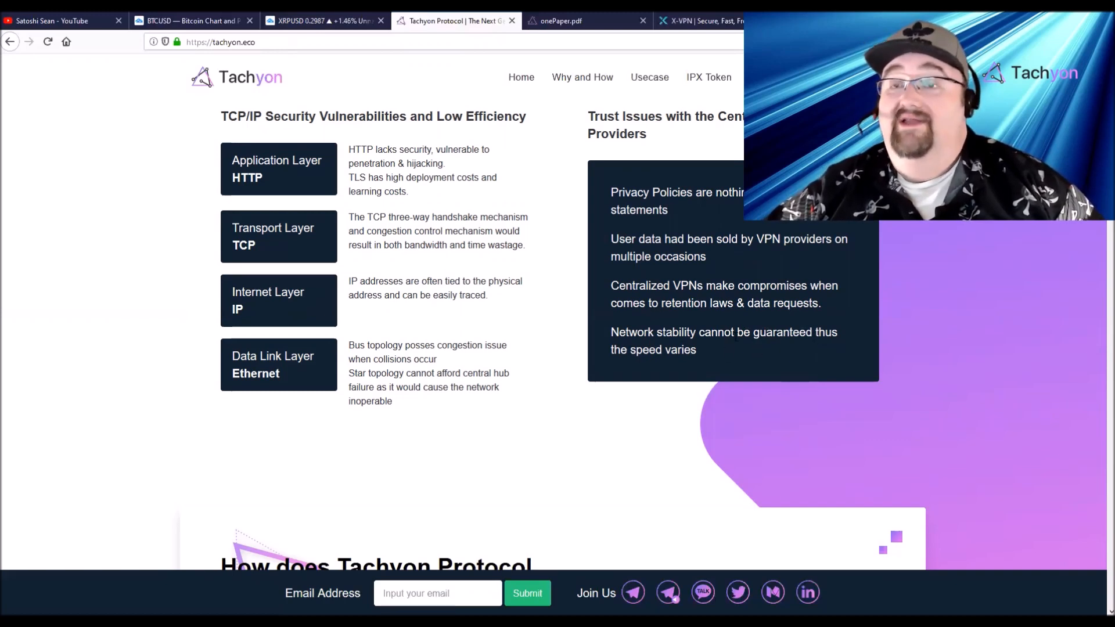
scroll("down", 3)
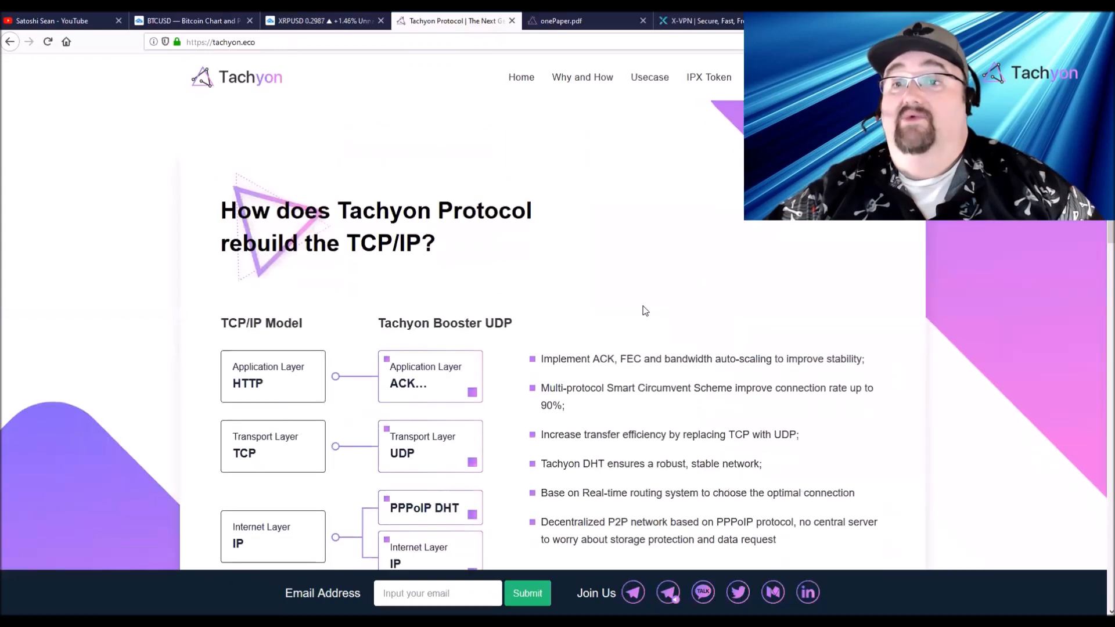
Scroll past the Security Protocol encryption and anti-analysis diagram to the Tachyon SDK heading
scroll("down", 3)
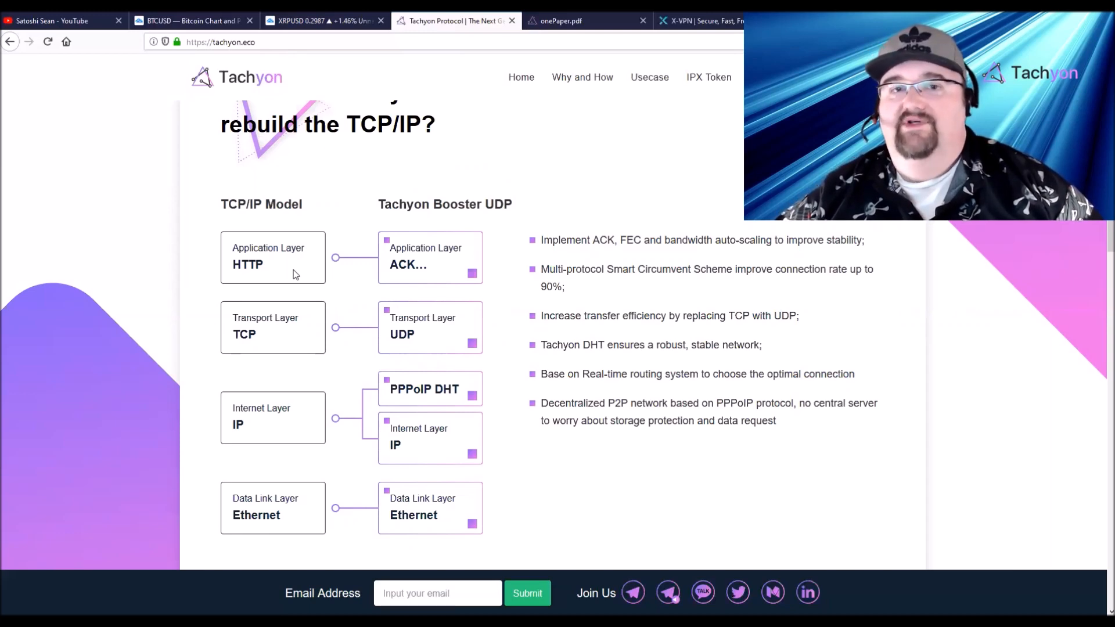
mouse_move(295, 300)
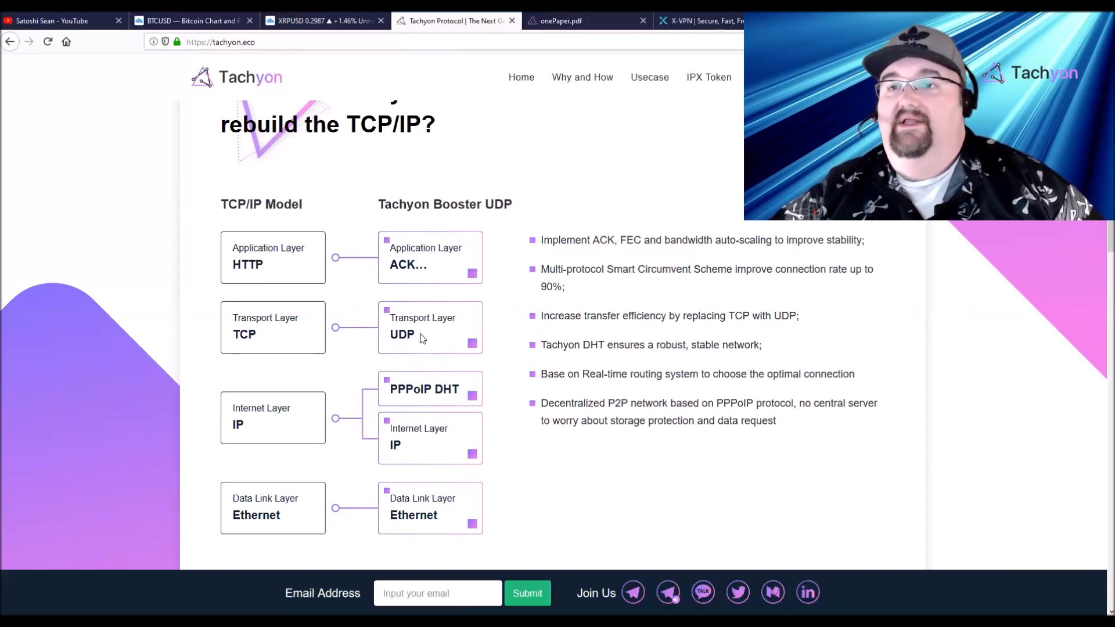
mouse_move(389, 414)
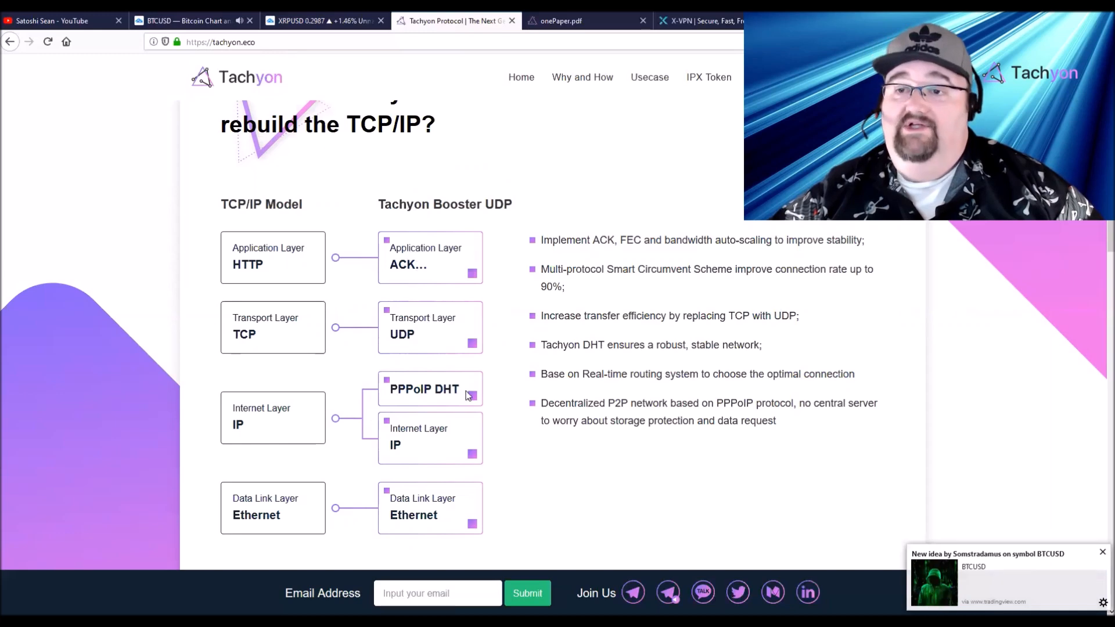
mouse_move(441, 448)
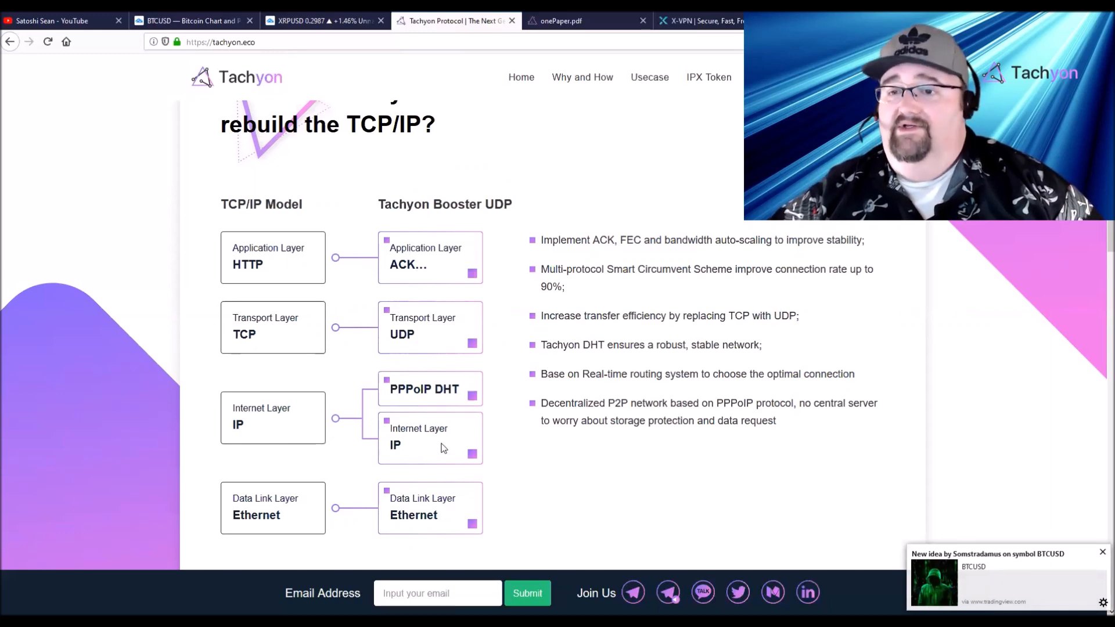
scroll("down", 3)
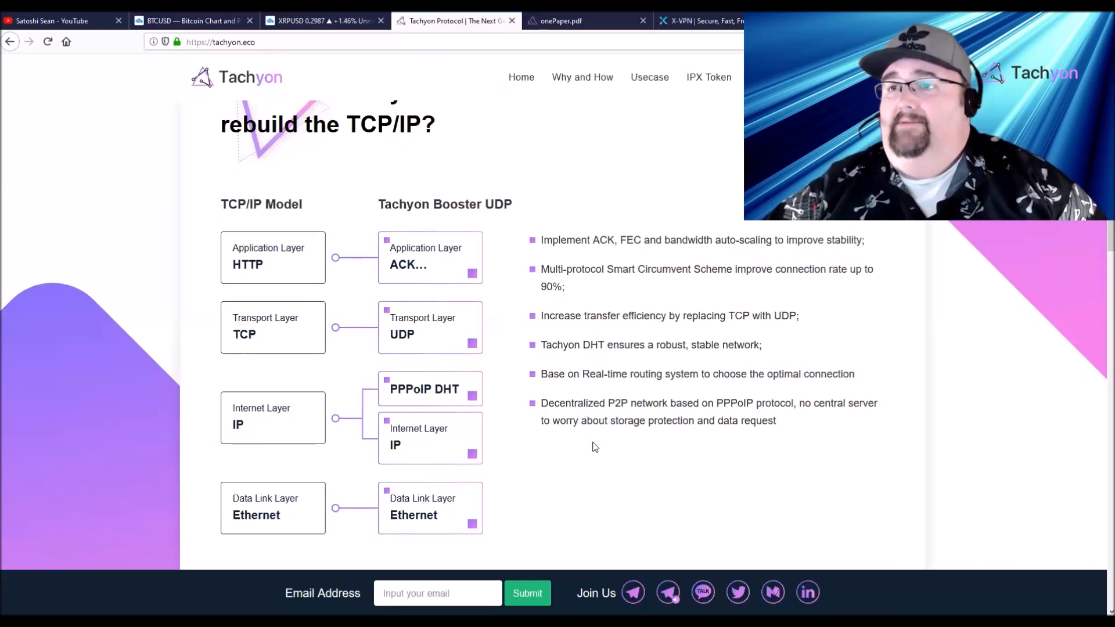
scroll("down", 3)
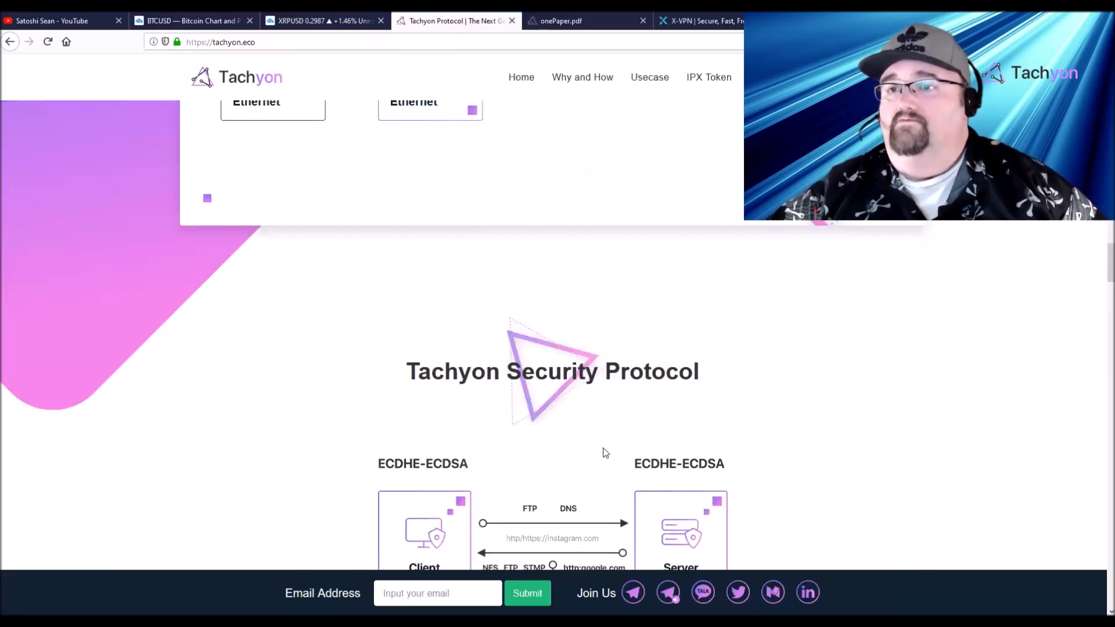
scroll("down", 3)
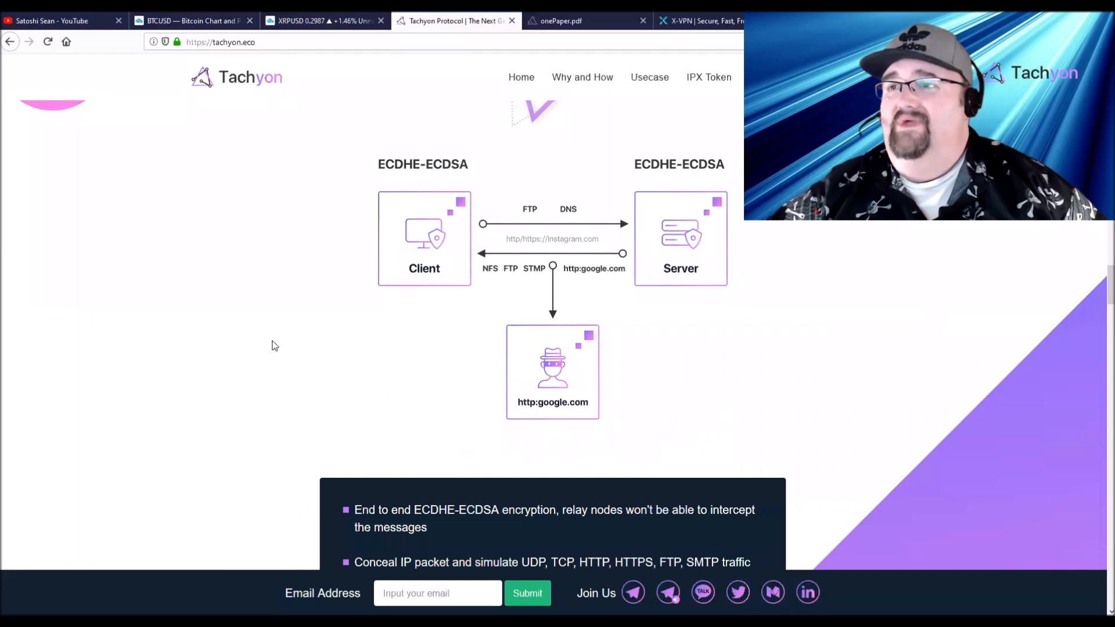
scroll("down", 3)
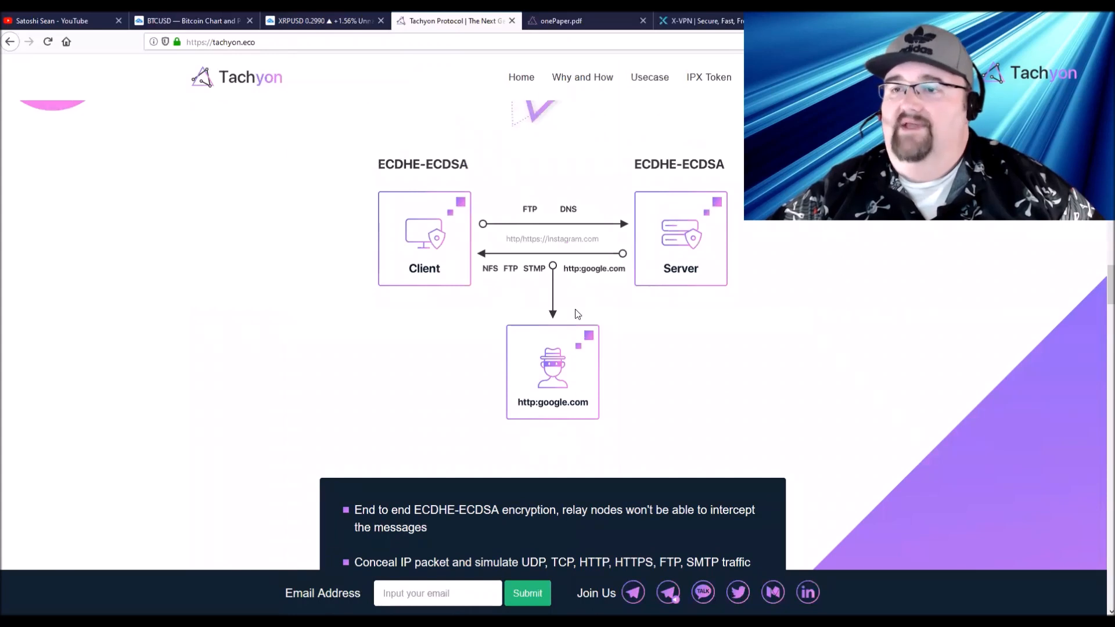
mouse_move(565, 302)
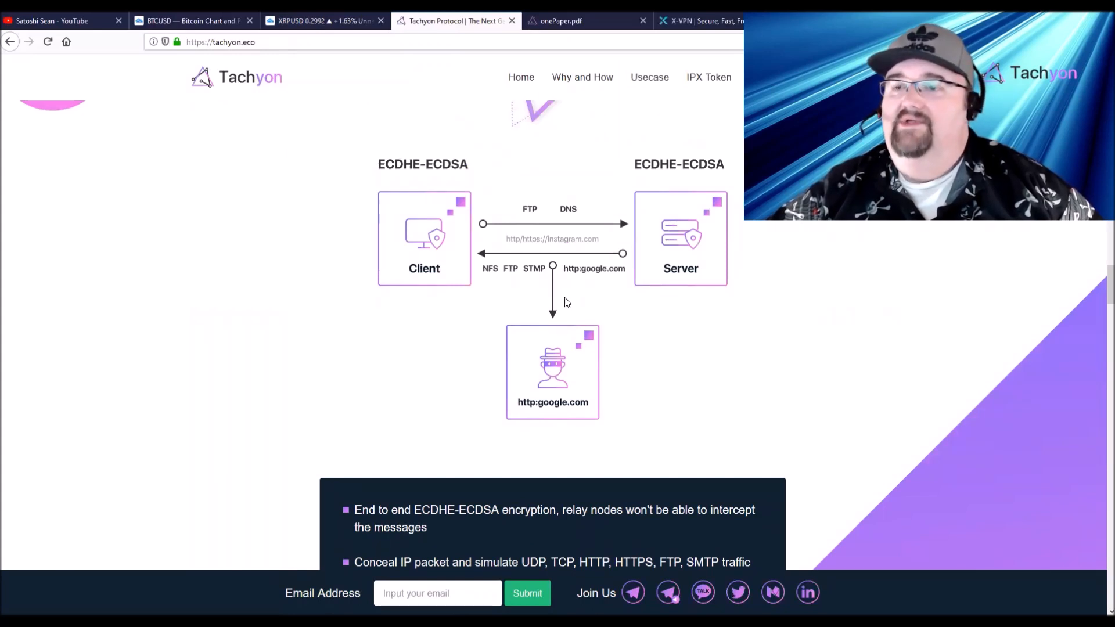
scroll("down", 3)
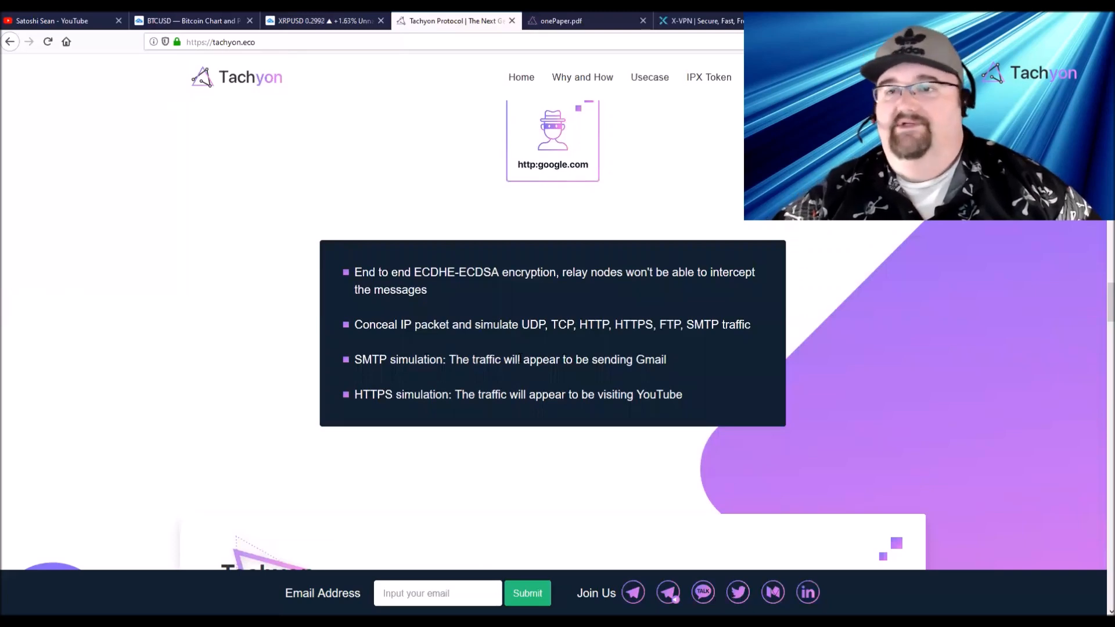
scroll("down", 3)
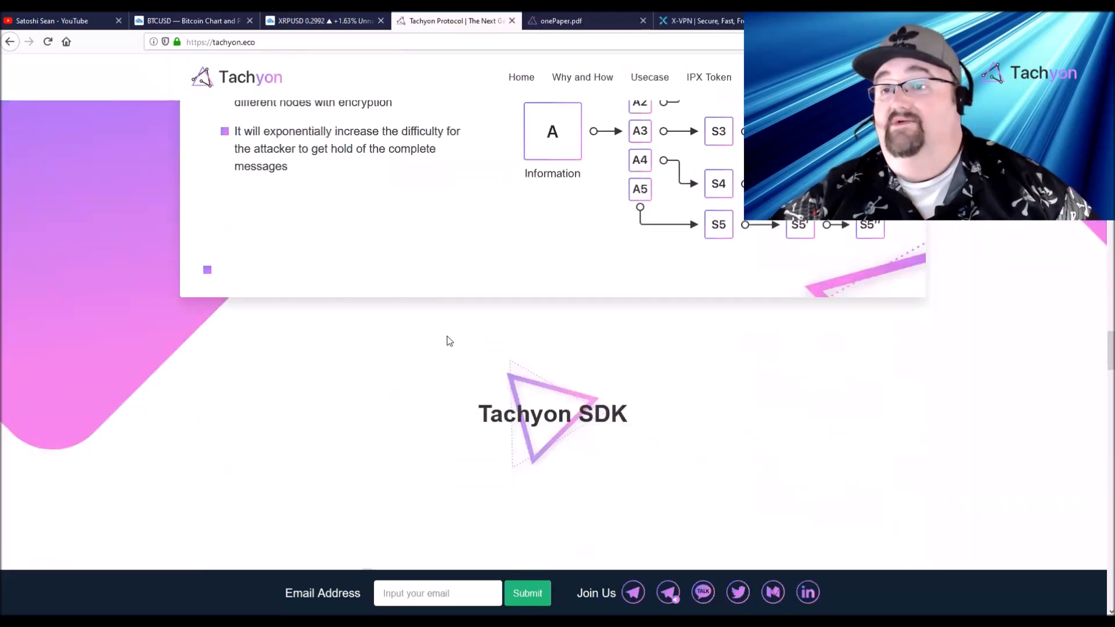
Scroll past the SDK features to the V SYSTEMS DeFi ecosystem diagram
scroll("down", 3)
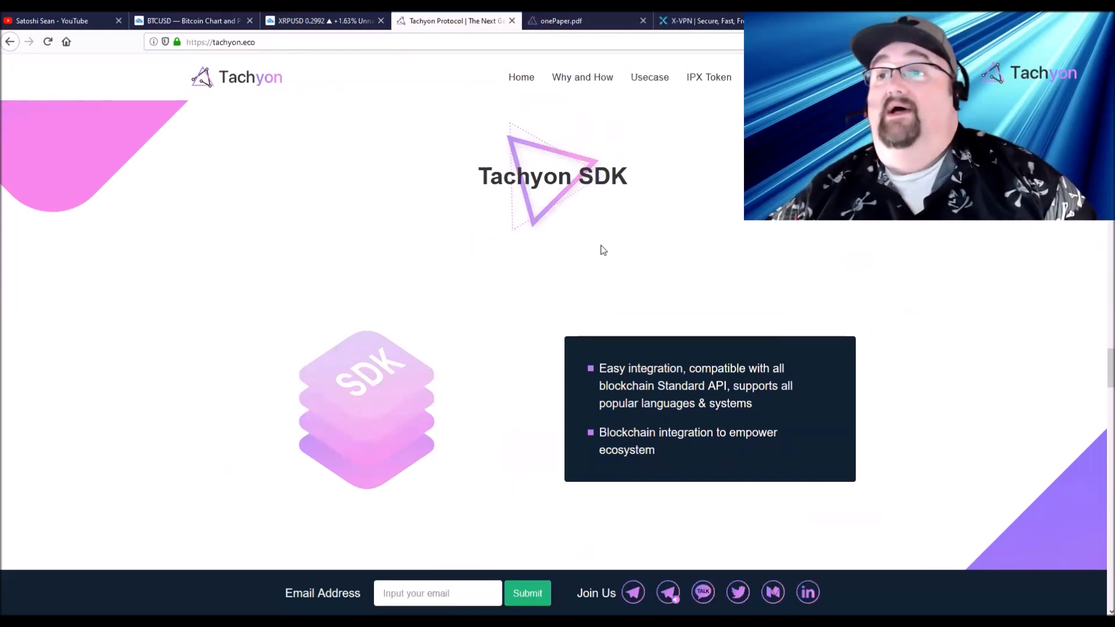
scroll("down", 3)
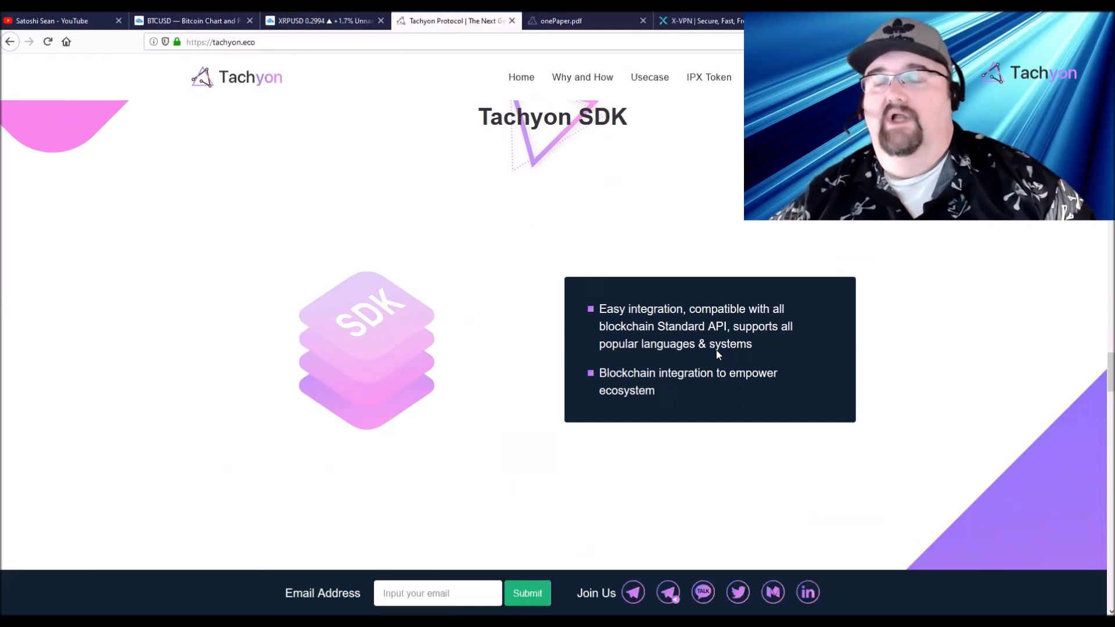
scroll("down", 3)
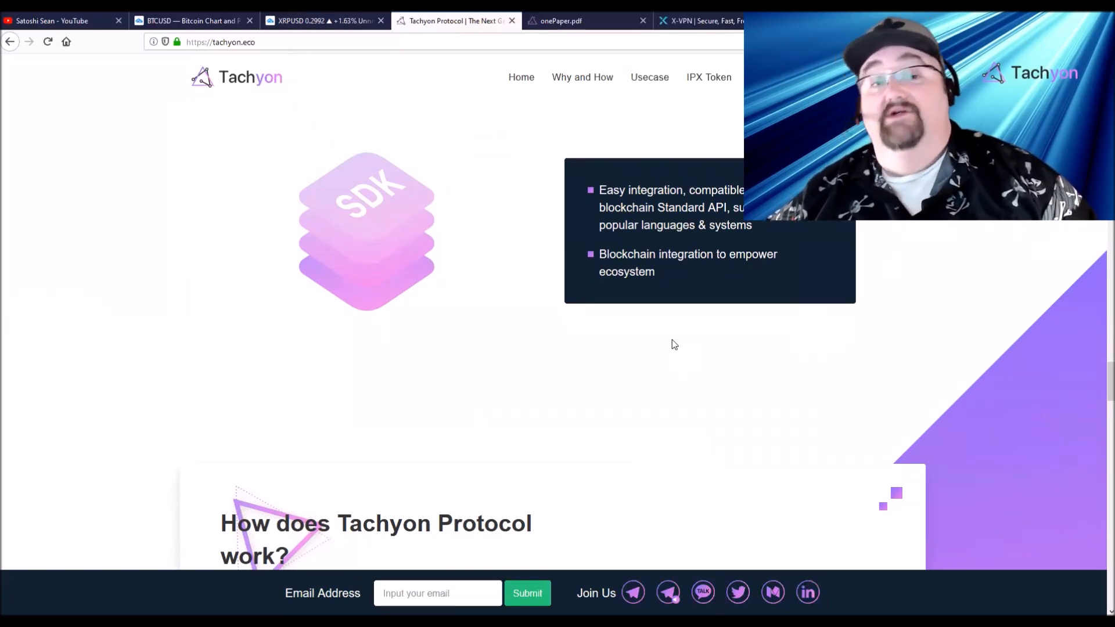
scroll("down", 3)
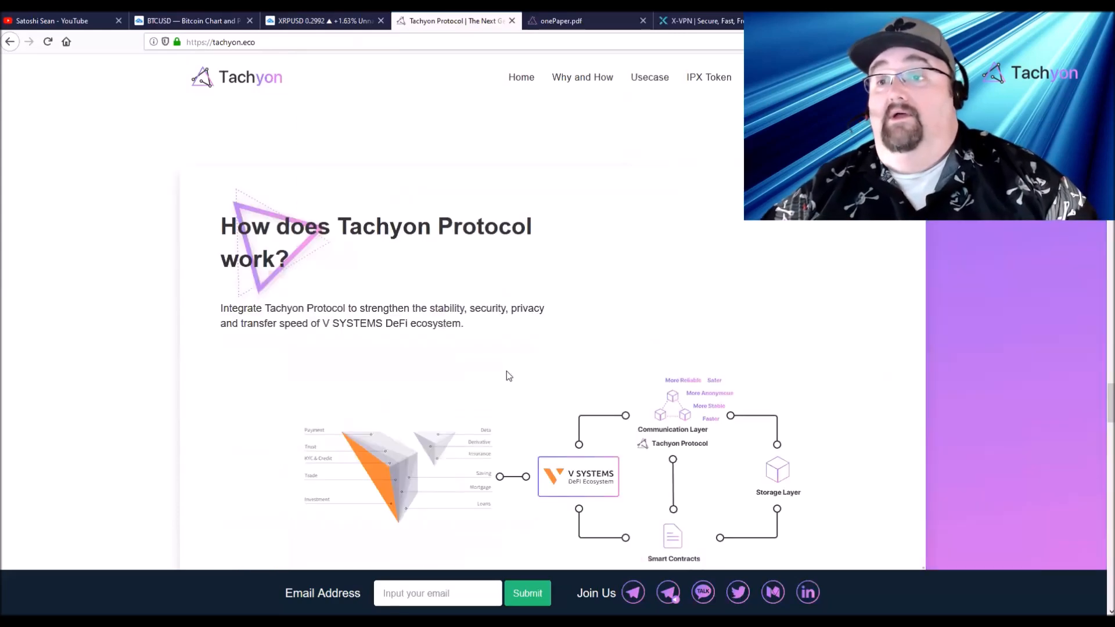
Scroll to the use cases: VPN, CDN, Decentralized Storage, DeFi, IoT and DNS
scroll("down", 3)
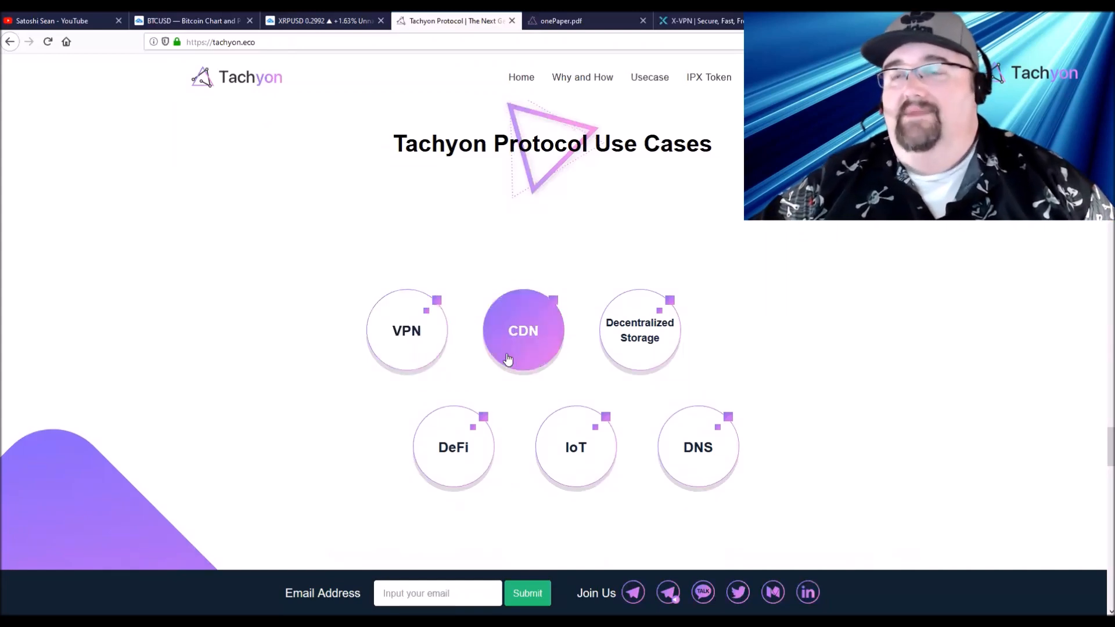
mouse_move(639, 354)
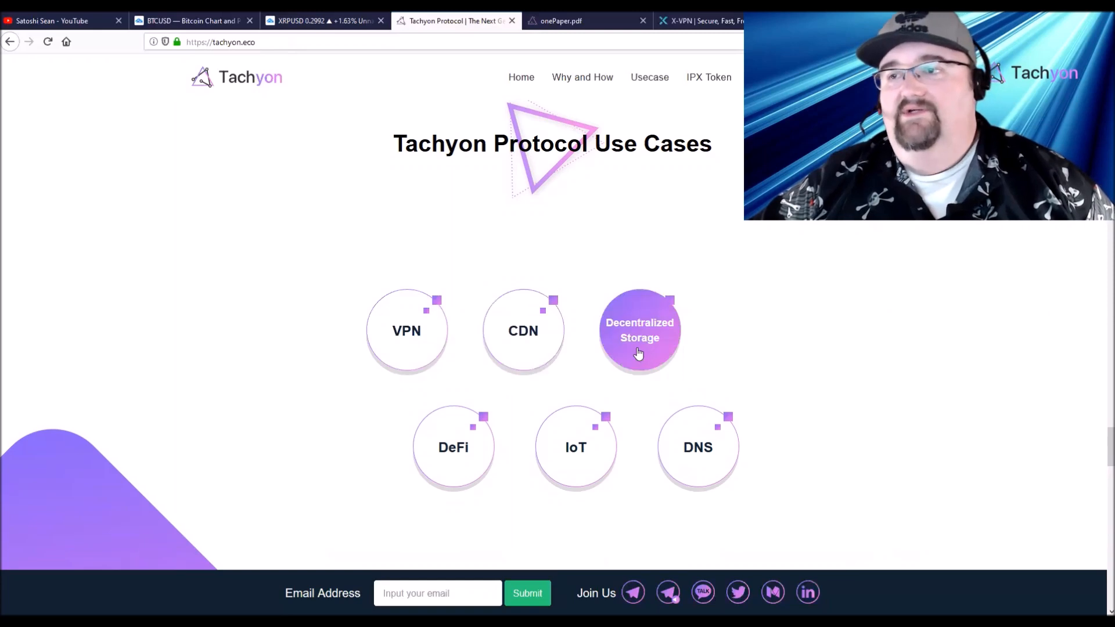
Scroll past the use-case circles to About IPX Token Economics and its one-billion supply
scroll("down", 3)
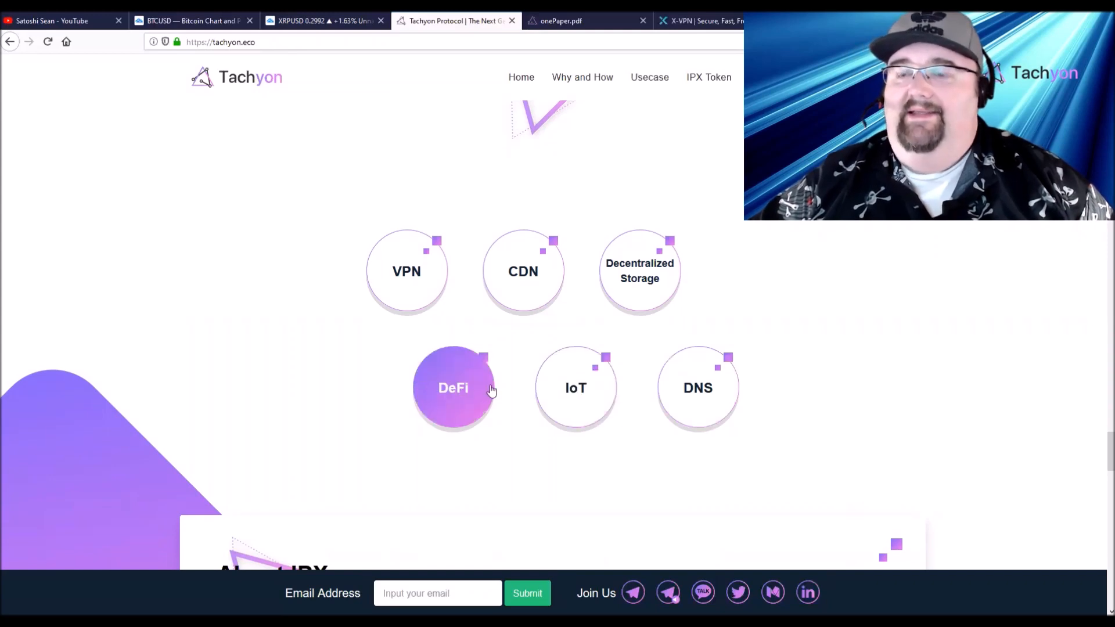
mouse_move(424, 342)
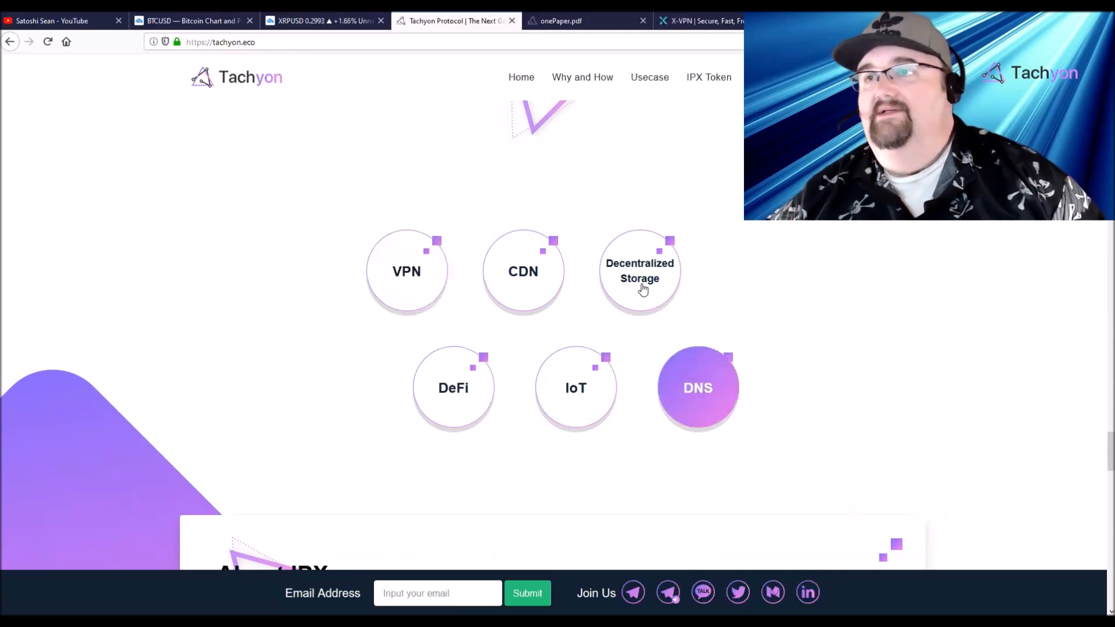
mouse_move(639, 271)
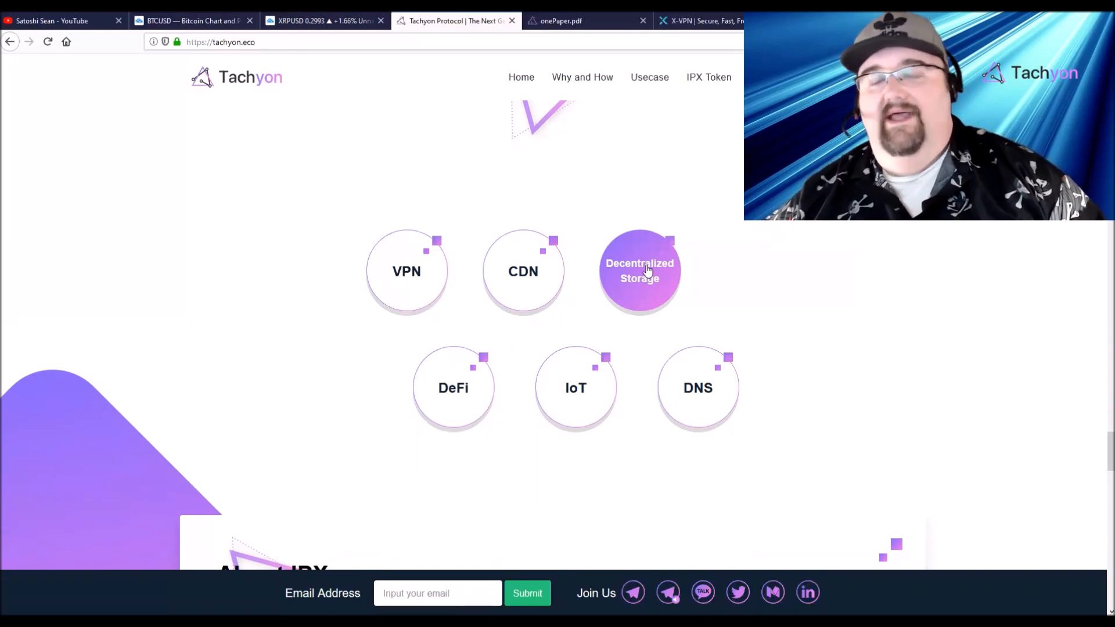
mouse_move(406, 289)
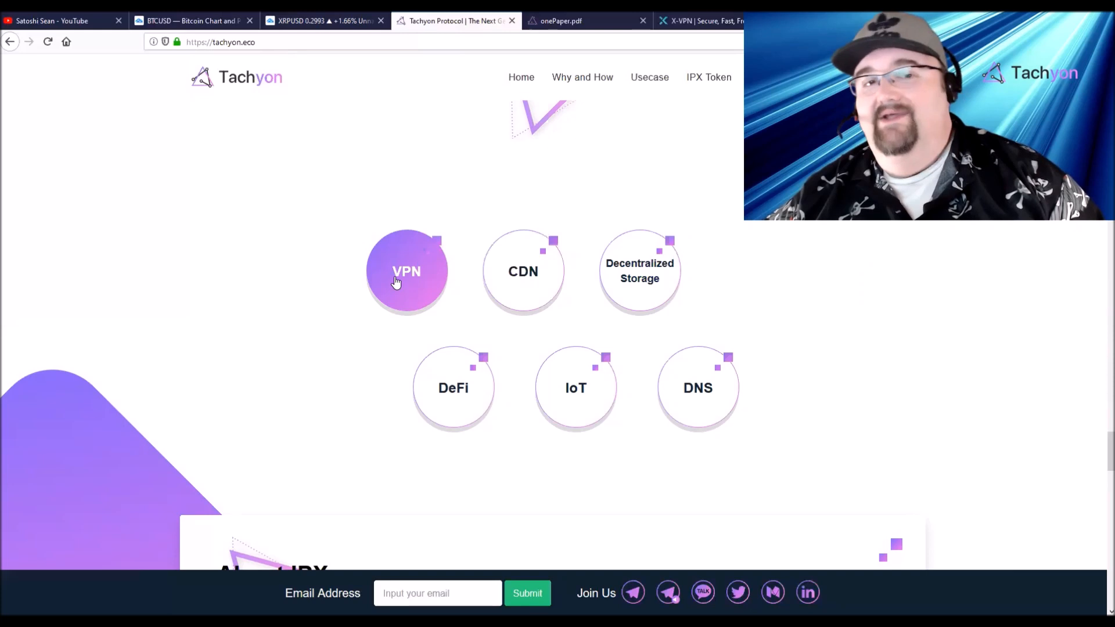
mouse_move(434, 309)
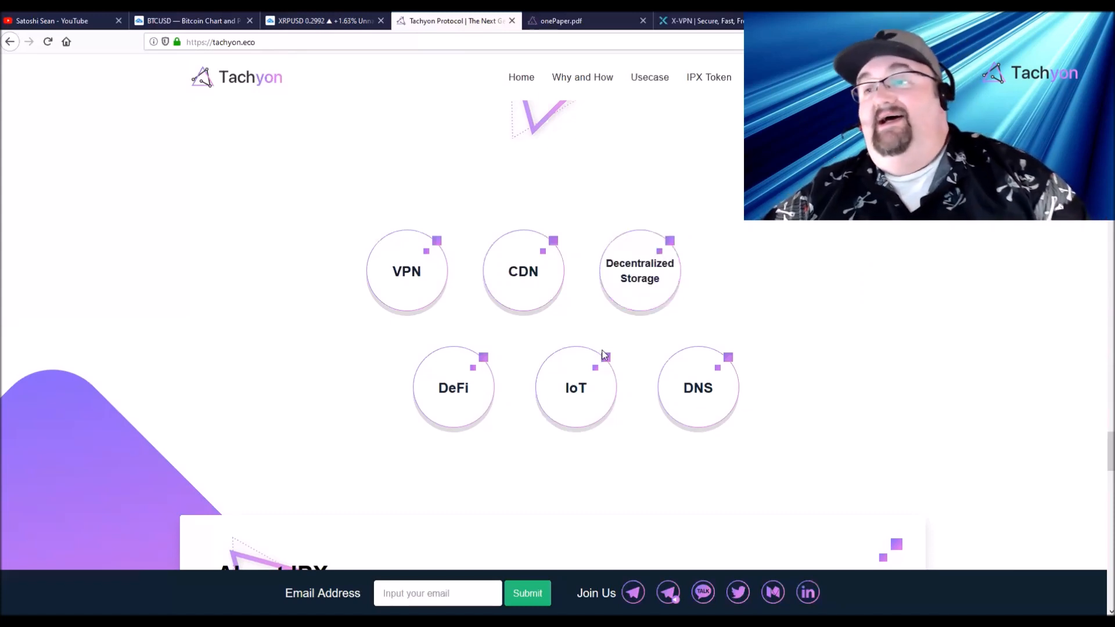
scroll("down", 3)
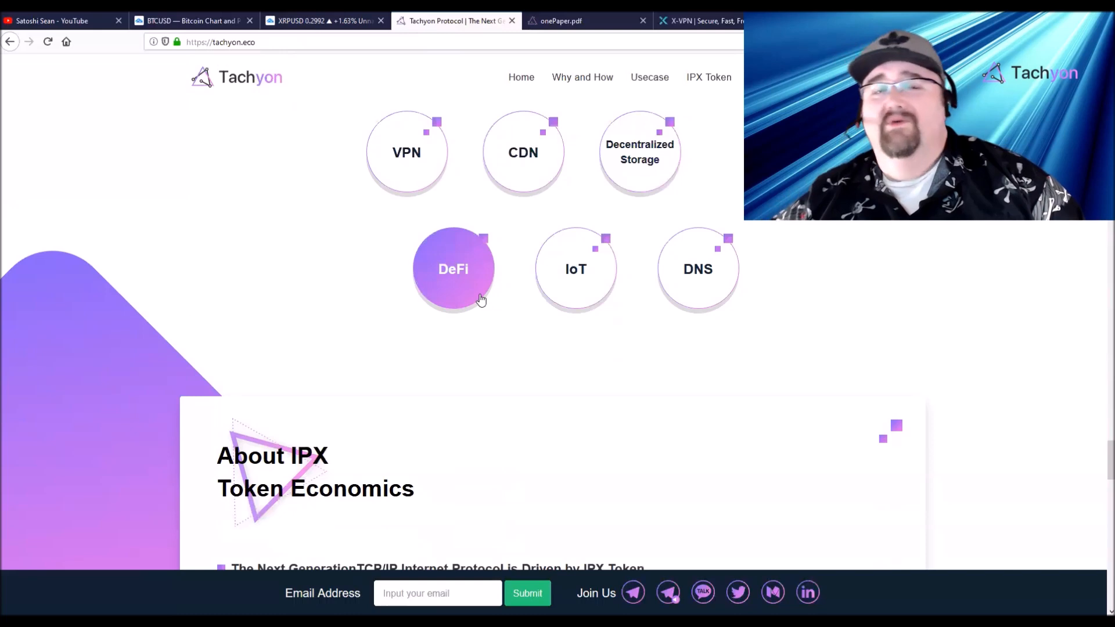
mouse_move(374, 225)
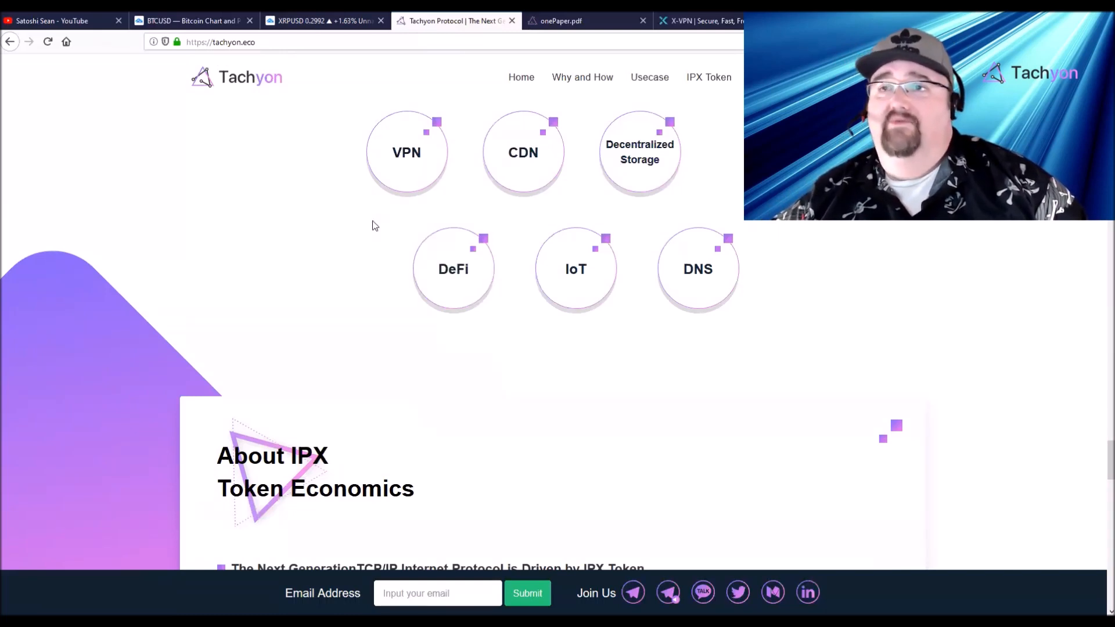
mouse_move(363, 235)
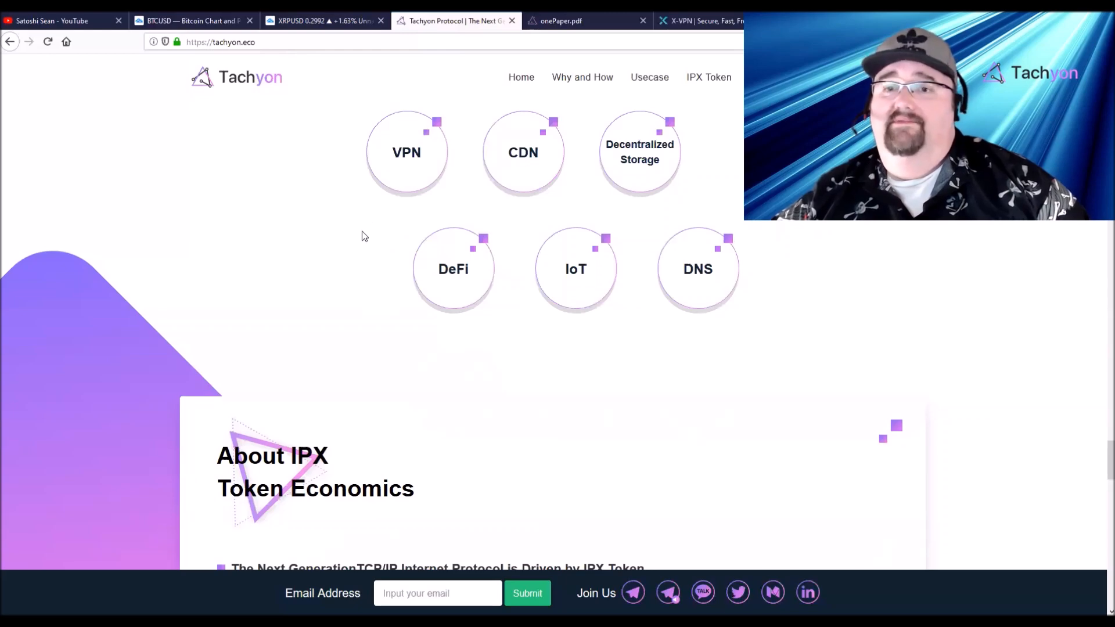
scroll("down", 3)
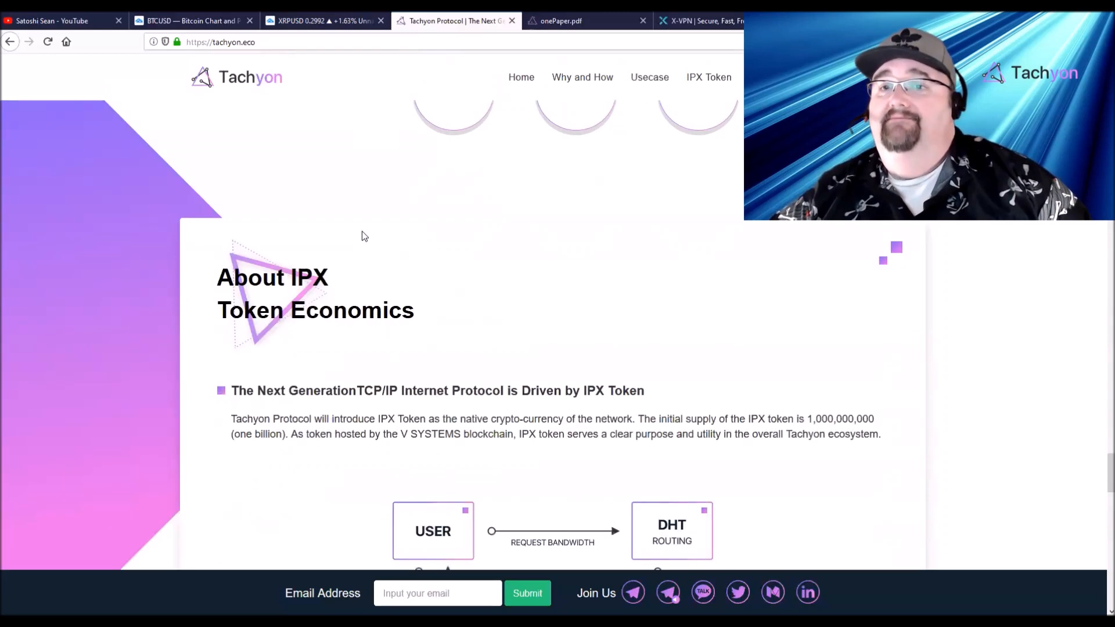
Scroll past the IPX token flow diagram and use cases to The Roadmap milestones
scroll("down", 3)
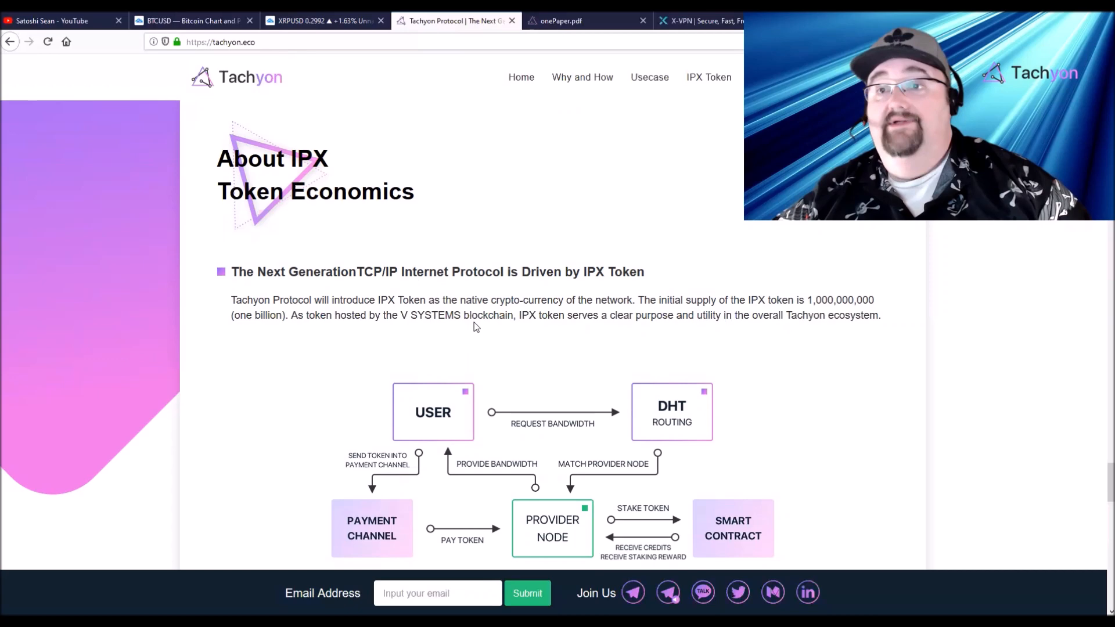
mouse_move(423, 319)
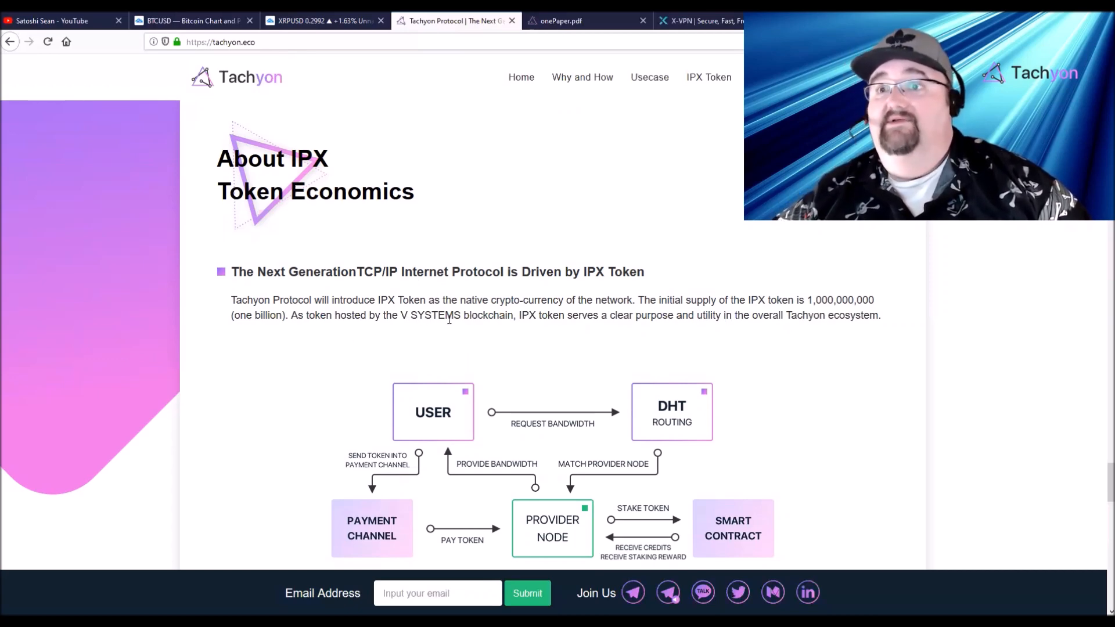
scroll("down", 3)
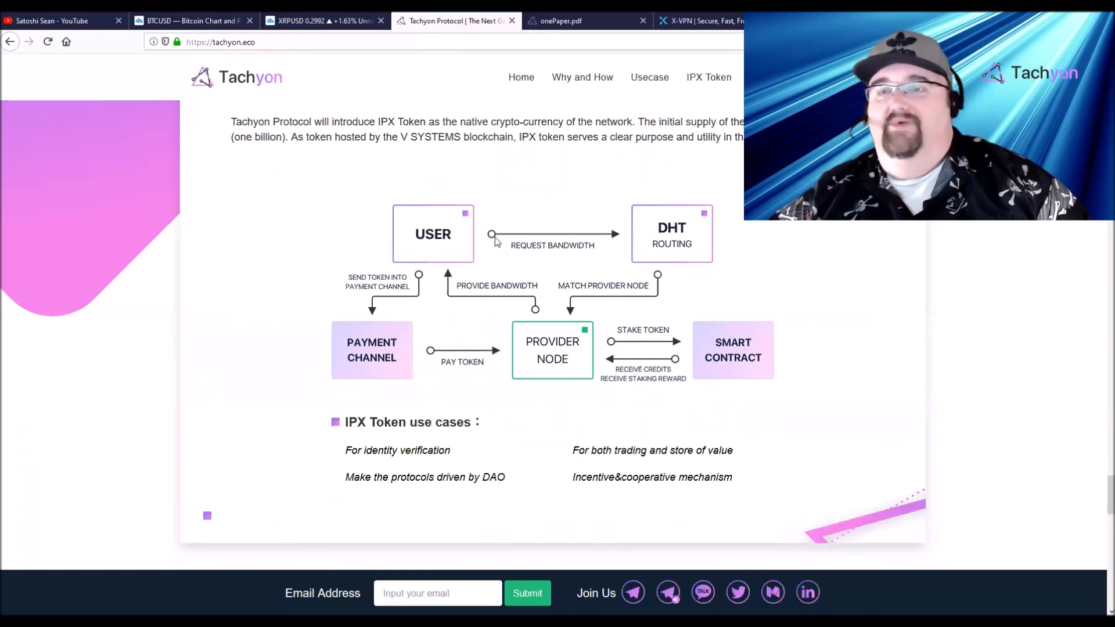
mouse_move(596, 213)
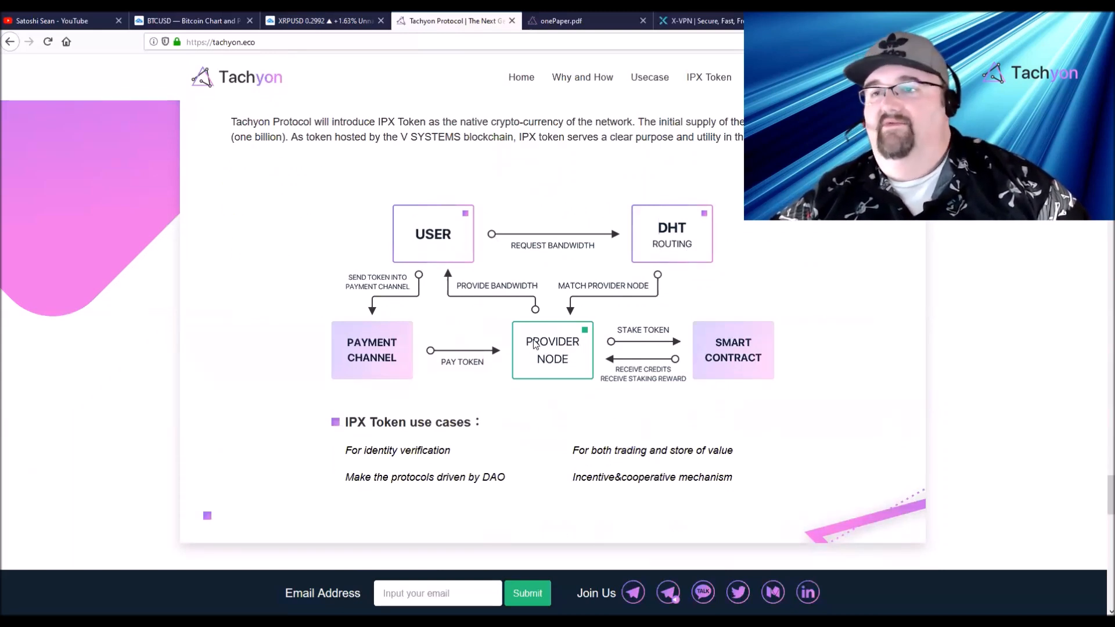
scroll("down", 3)
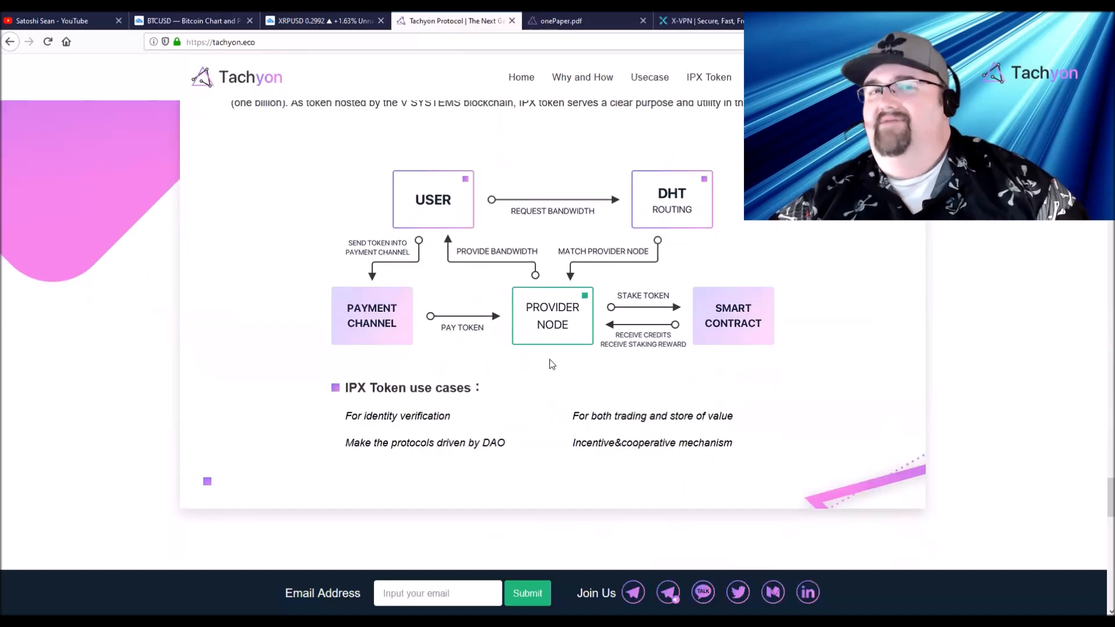
scroll("down", 3)
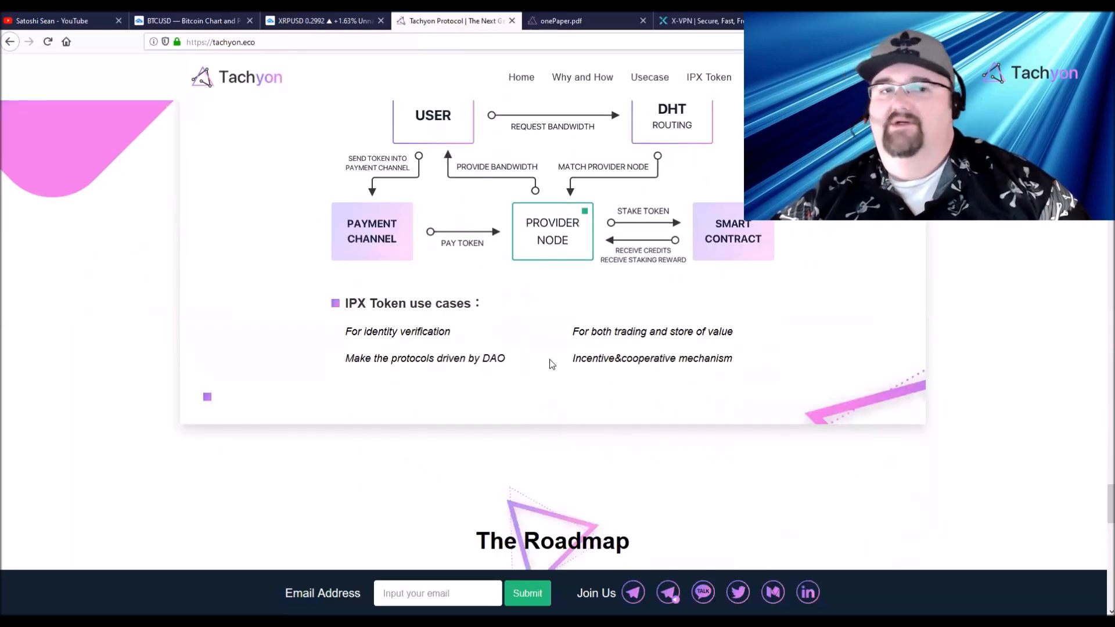
scroll("down", 3)
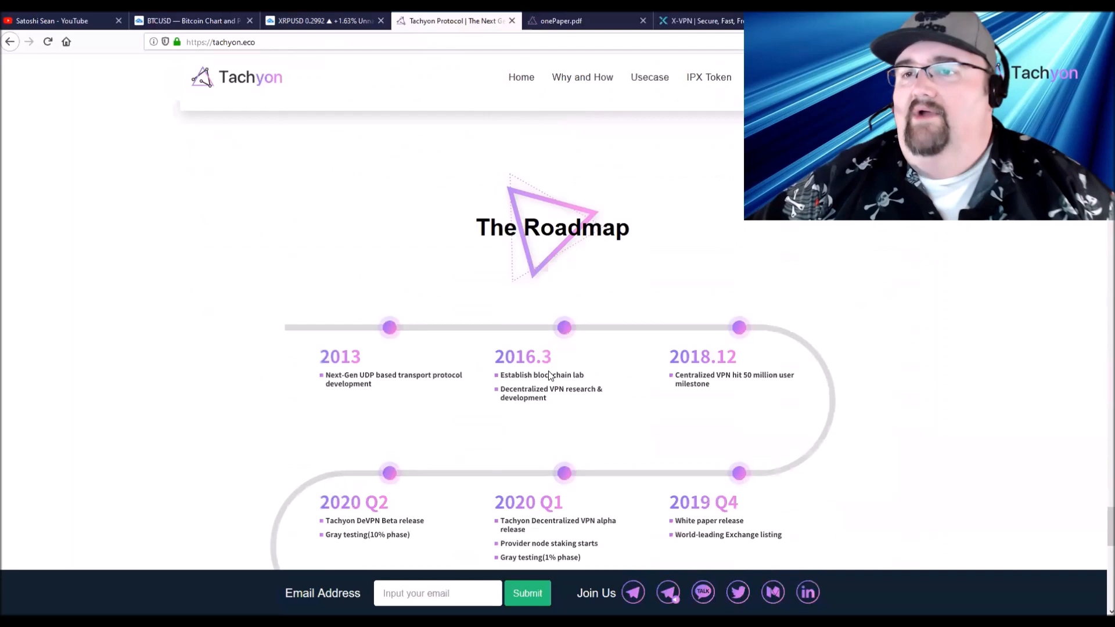
Return up the page to the V SYSTEMS and X-VPN partner cards and 'Why Tachyon Protocol?'
scroll("up", 3)
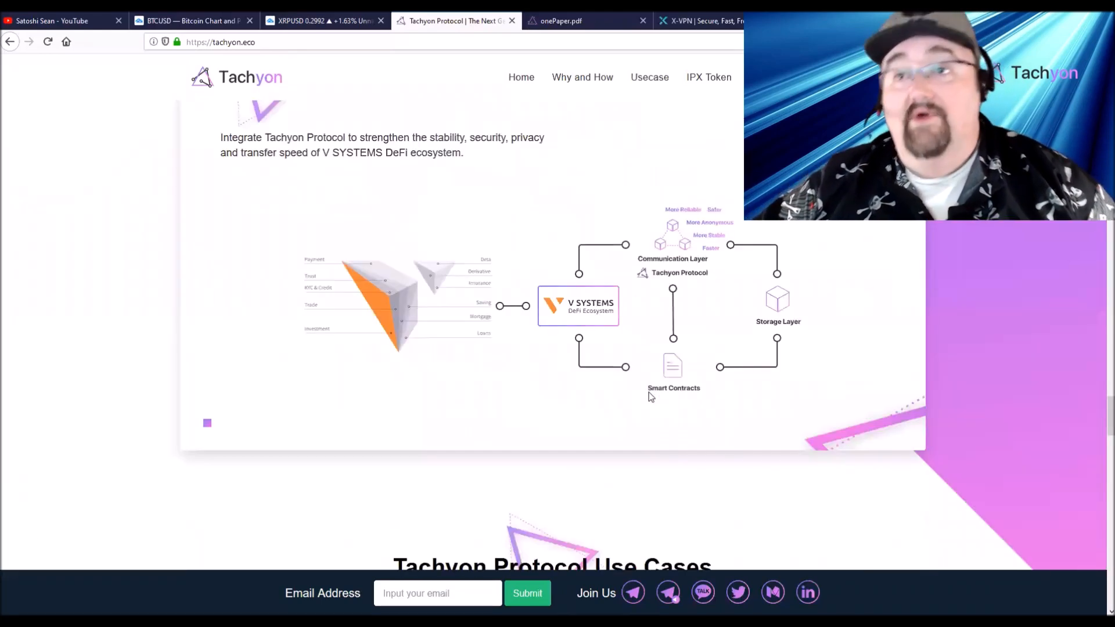
scroll("down", 3)
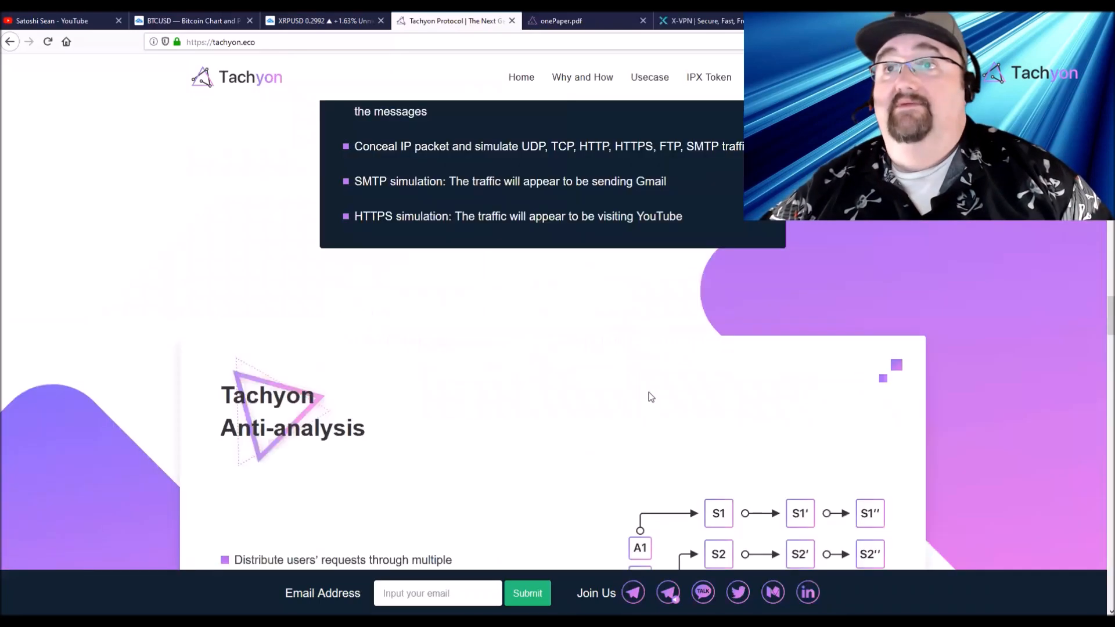
scroll("down", 3)
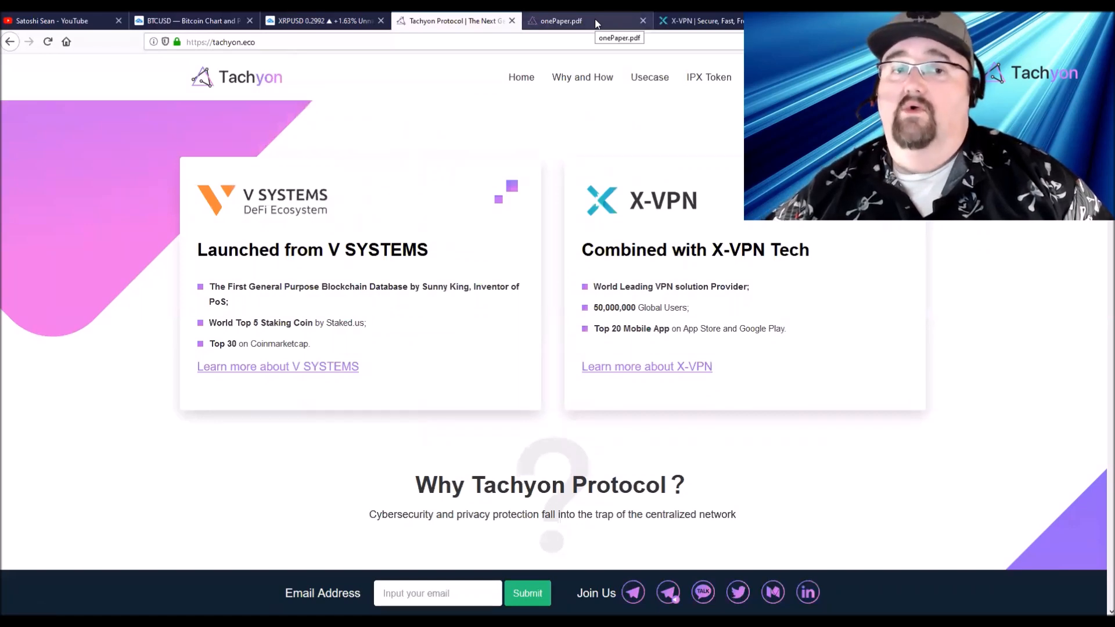
Switch to the onePaper.pdf tab and view its 'Why do you need Tachyon Protocol?' section
left_click(559, 21)
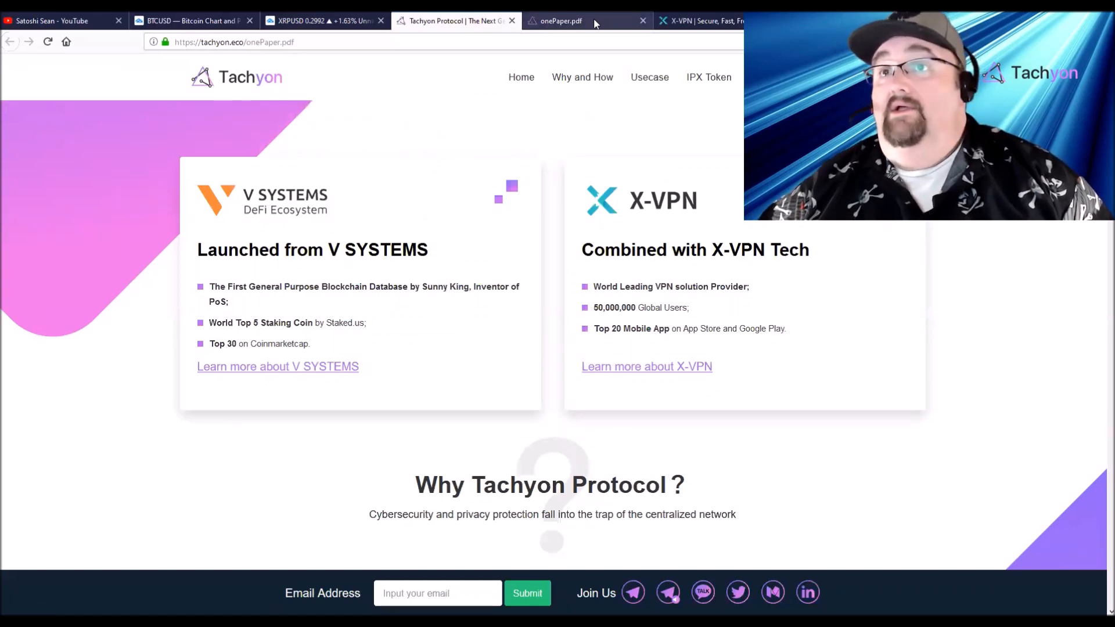
left_click(560, 21)
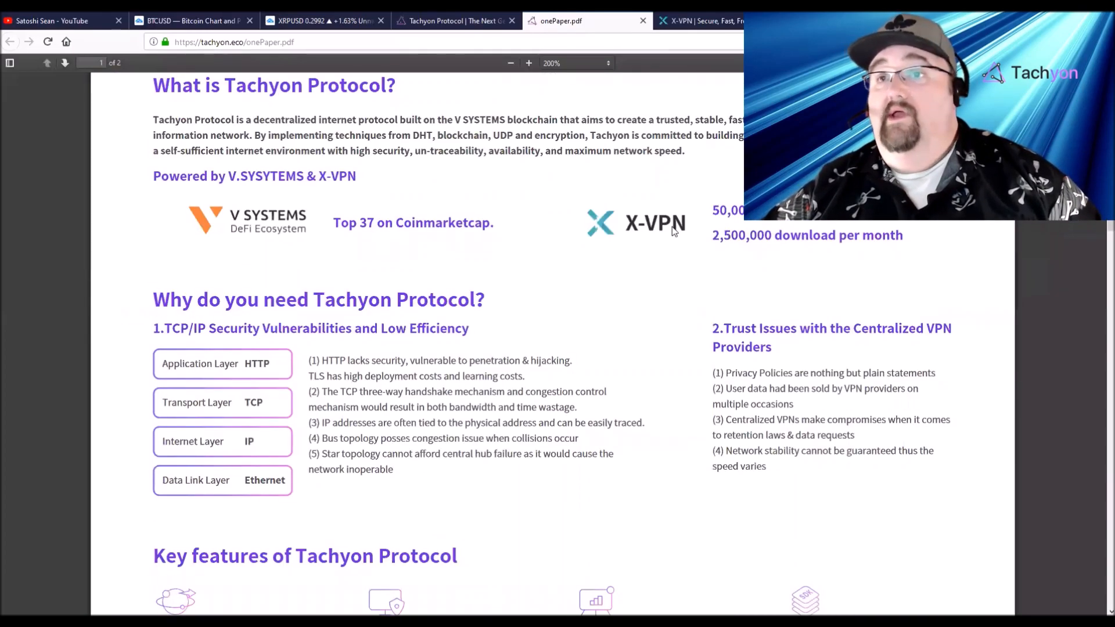
scroll("down", 3)
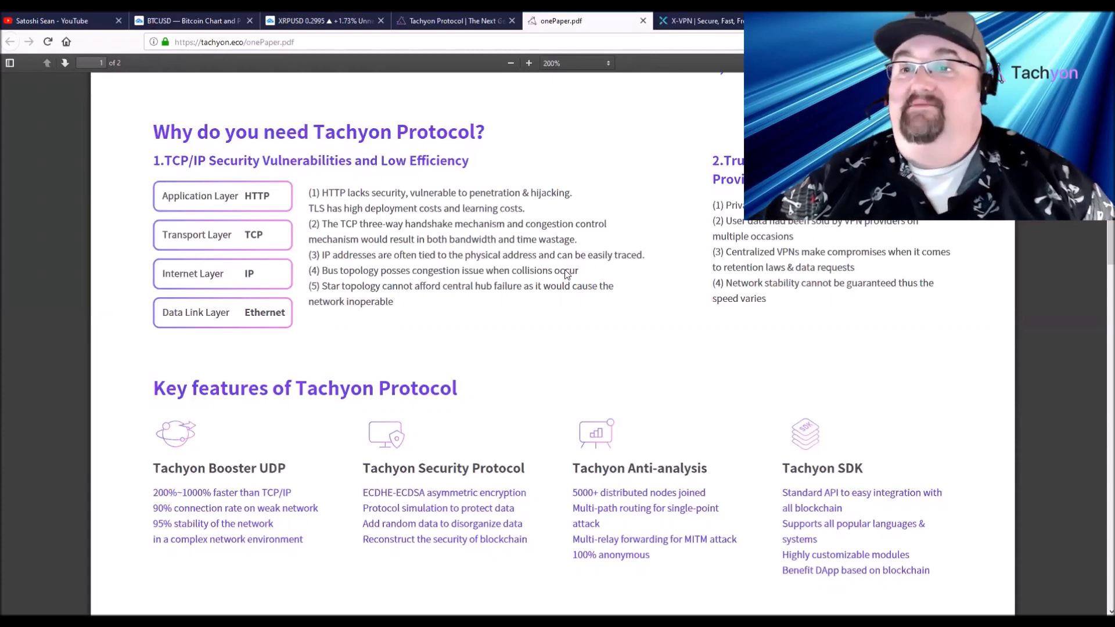
Scroll the onePaper past Key features to the 'How it works?' V SYSTEMS DeFi diagram
scroll("down", 3)
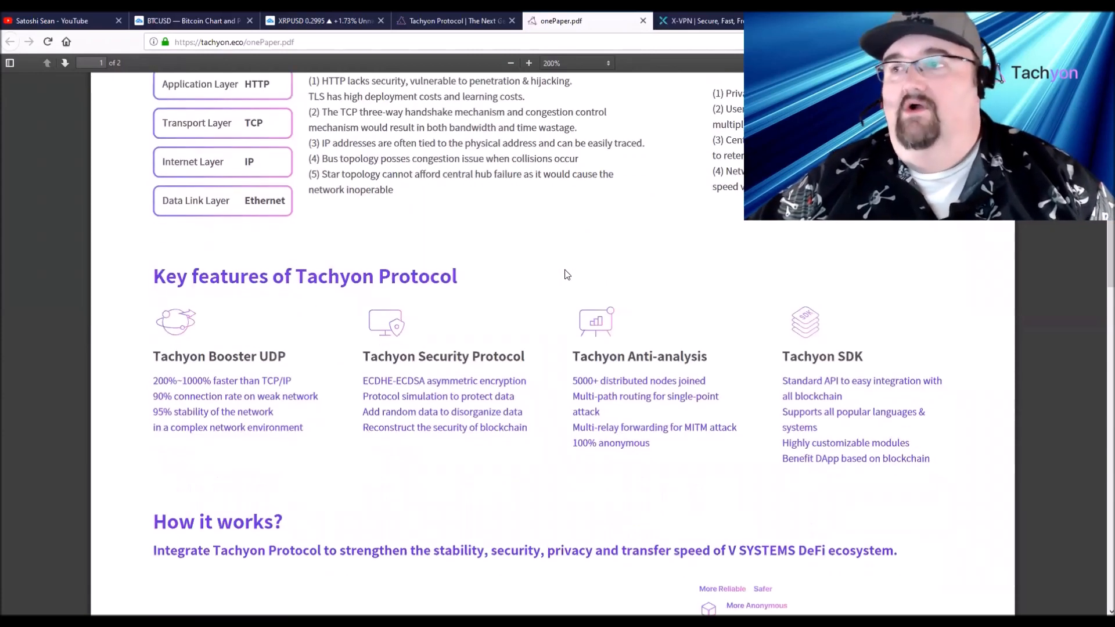
scroll("down", 3)
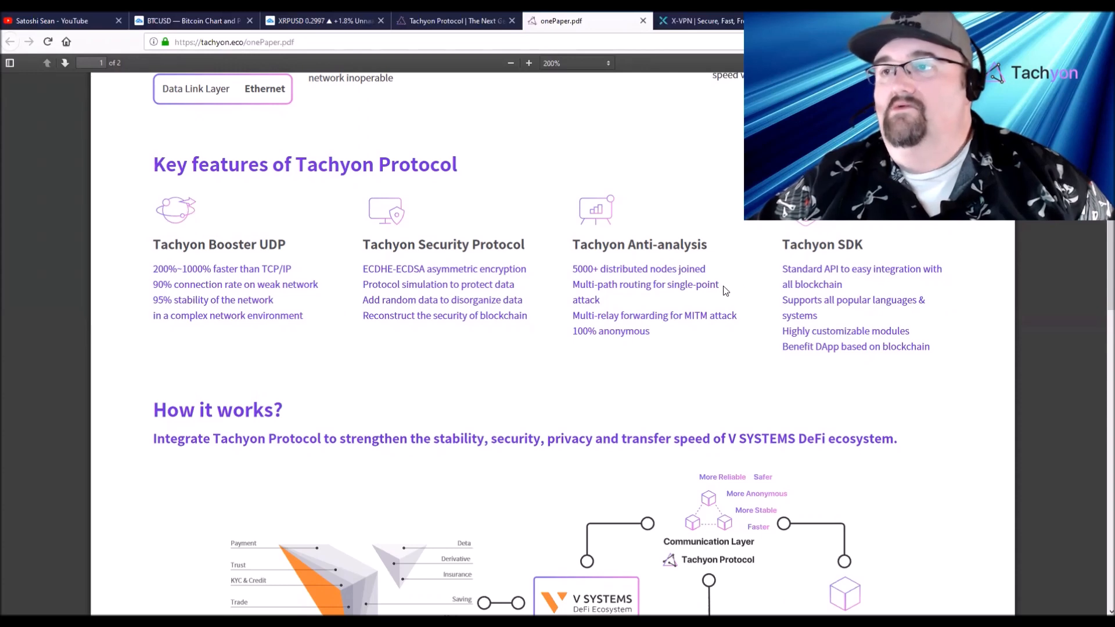
scroll("down", 3)
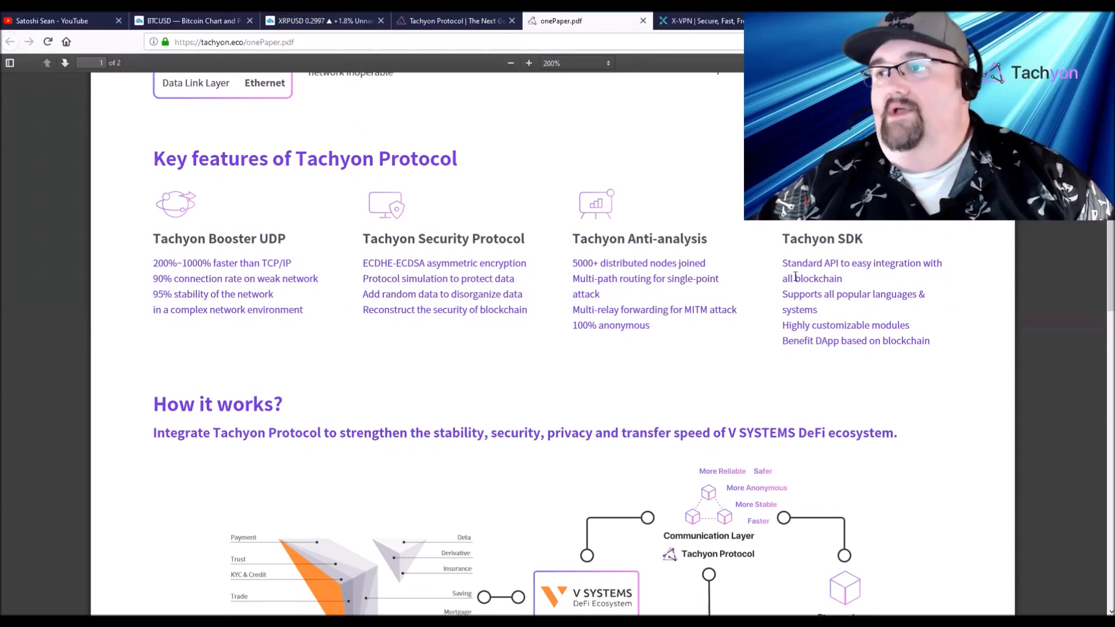
scroll("down", 3)
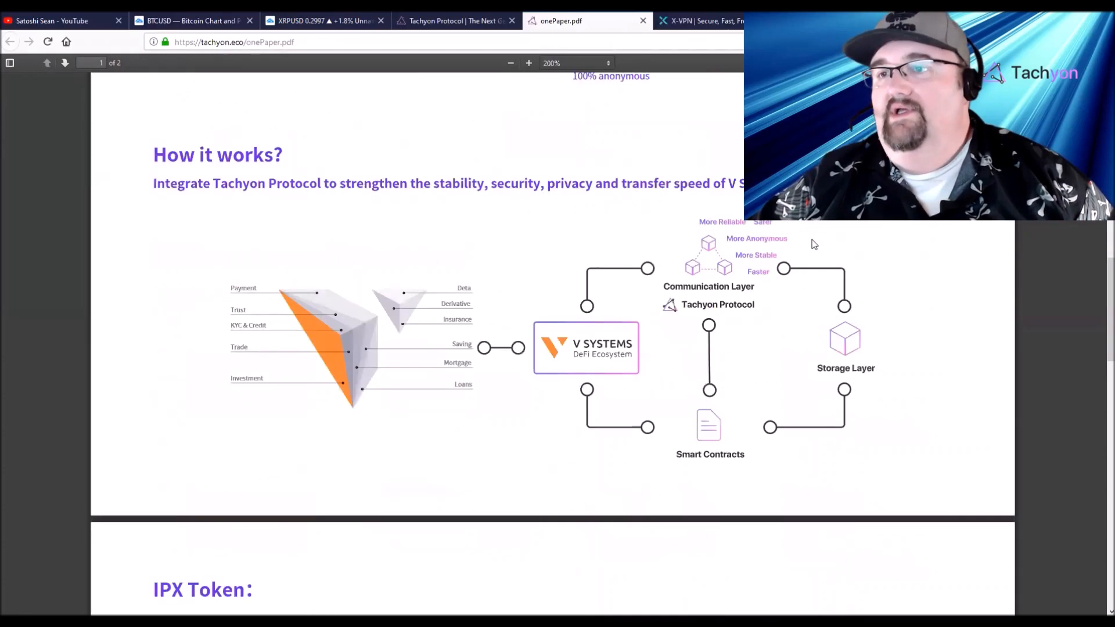
Scroll past IPX Token and Community Governance to the Roadmap and founding Team
scroll("down", 3)
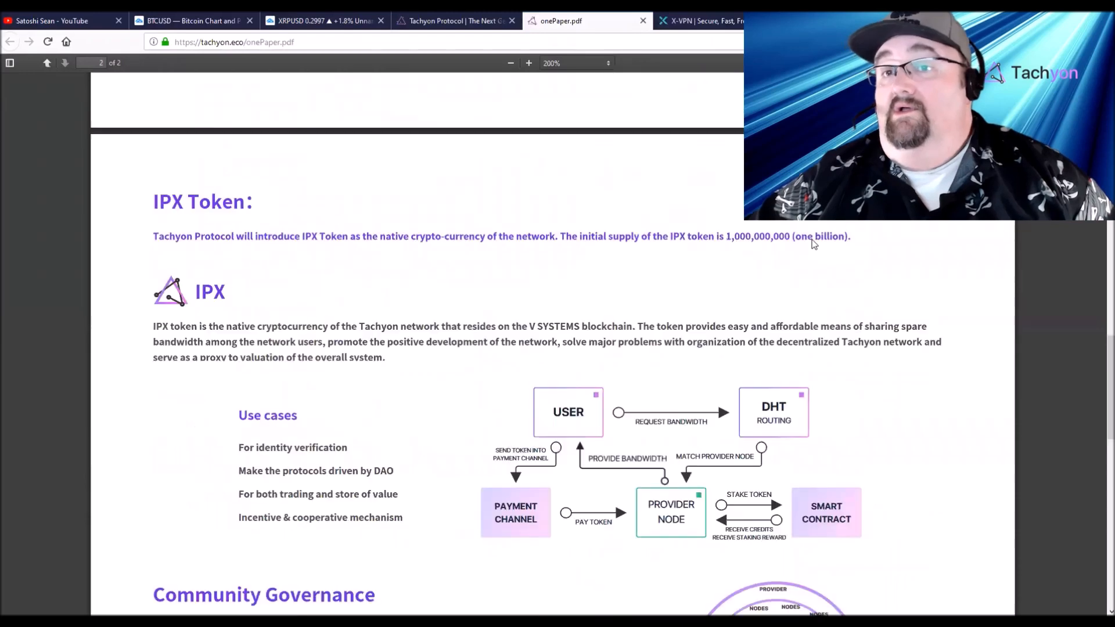
scroll("down", 3)
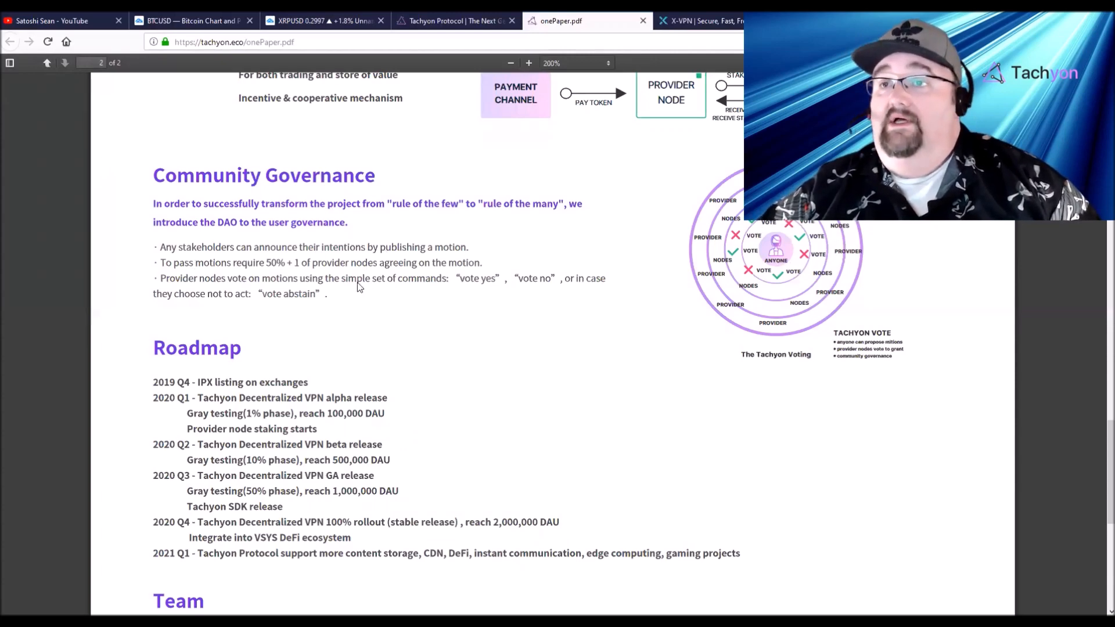
scroll("down", 3)
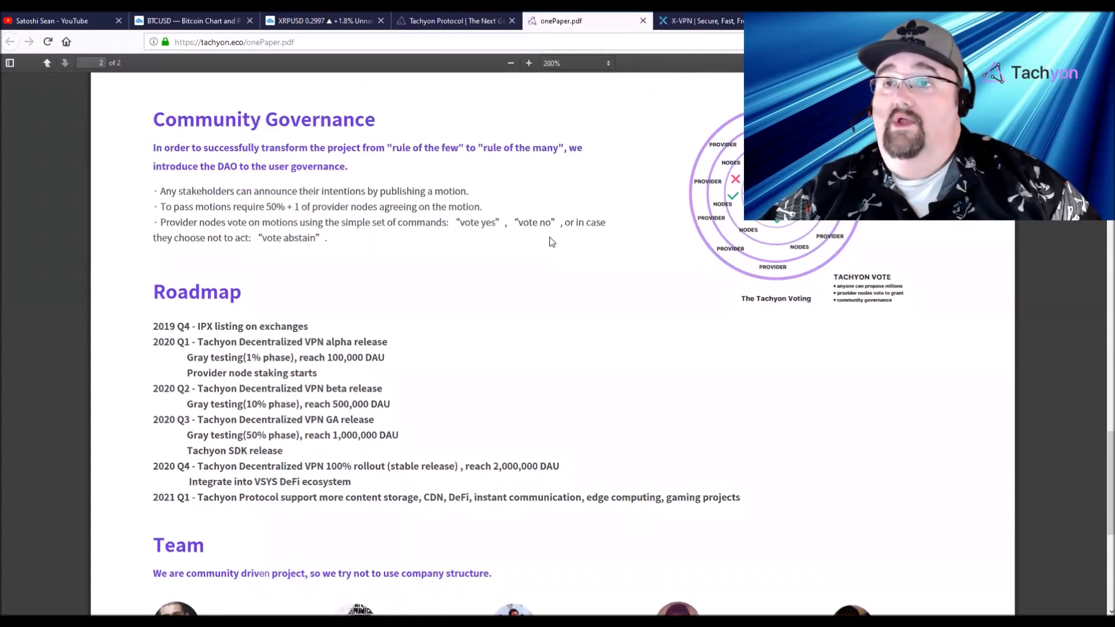
scroll("down", 3)
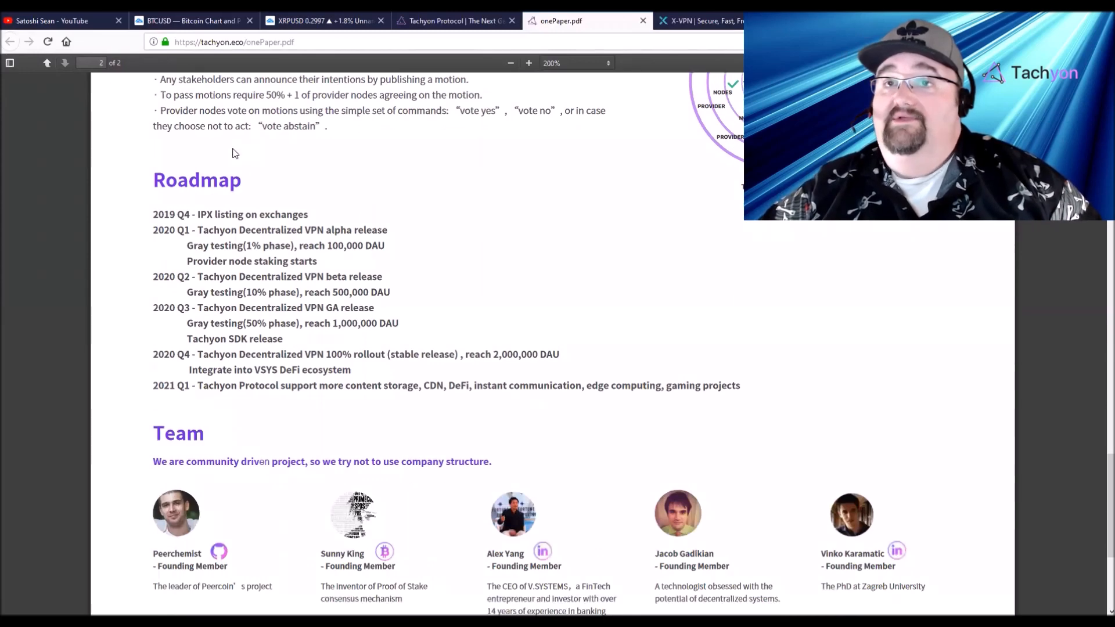
scroll("down", 3)
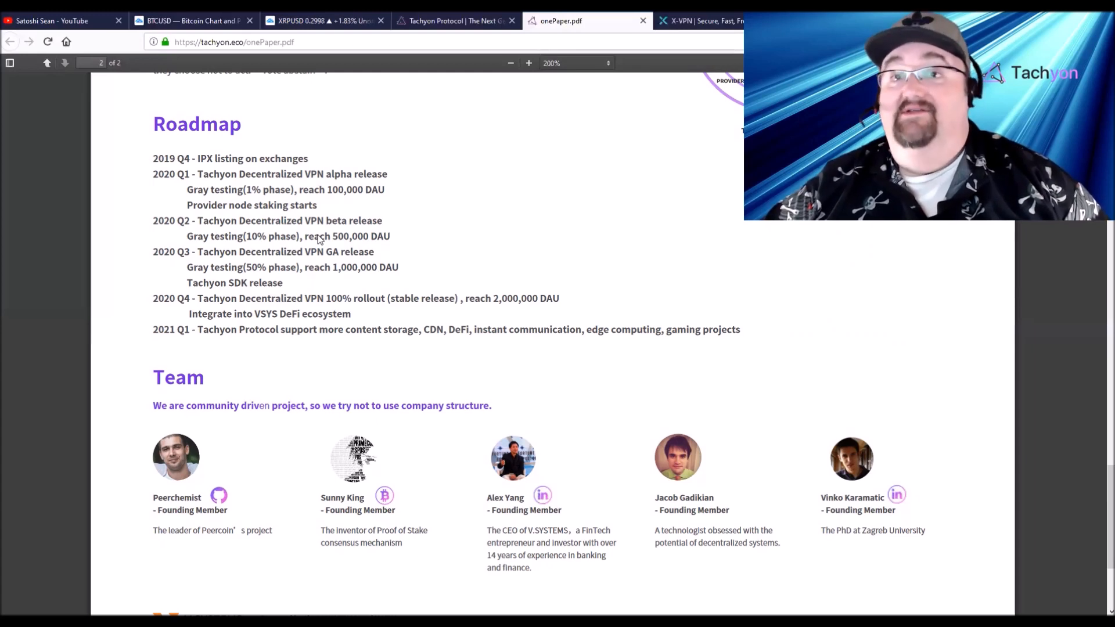
mouse_move(173, 164)
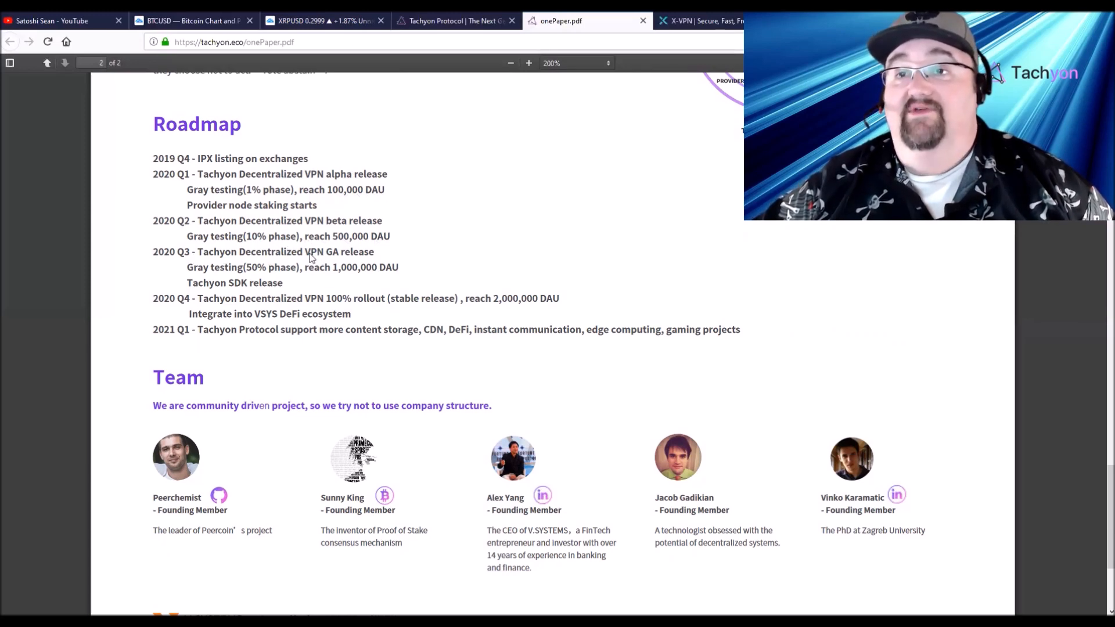
mouse_move(330, 259)
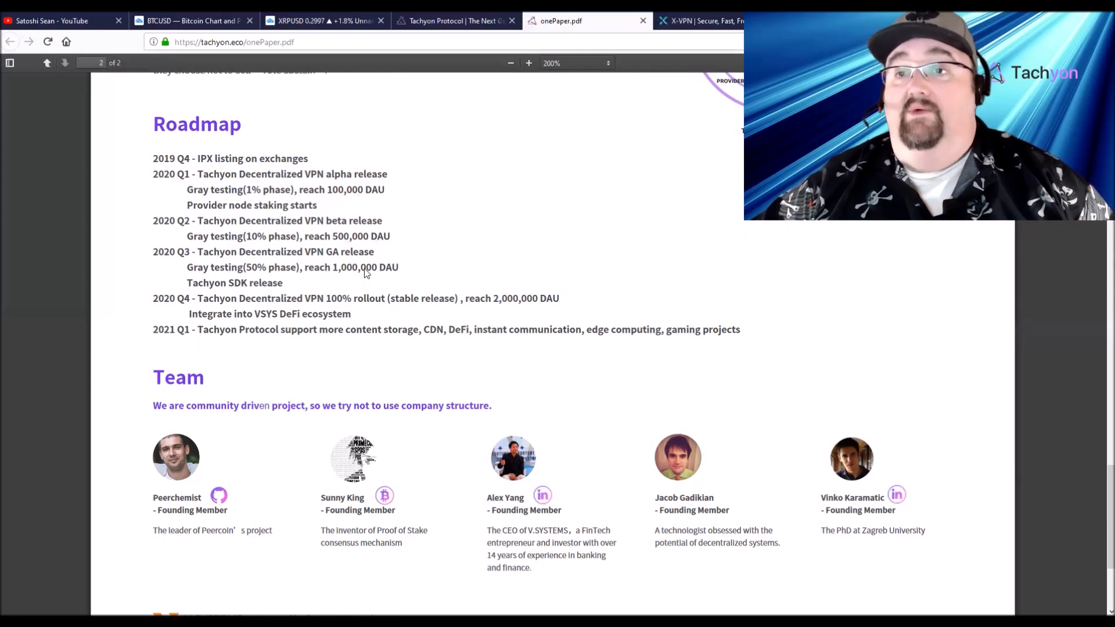
mouse_move(388, 279)
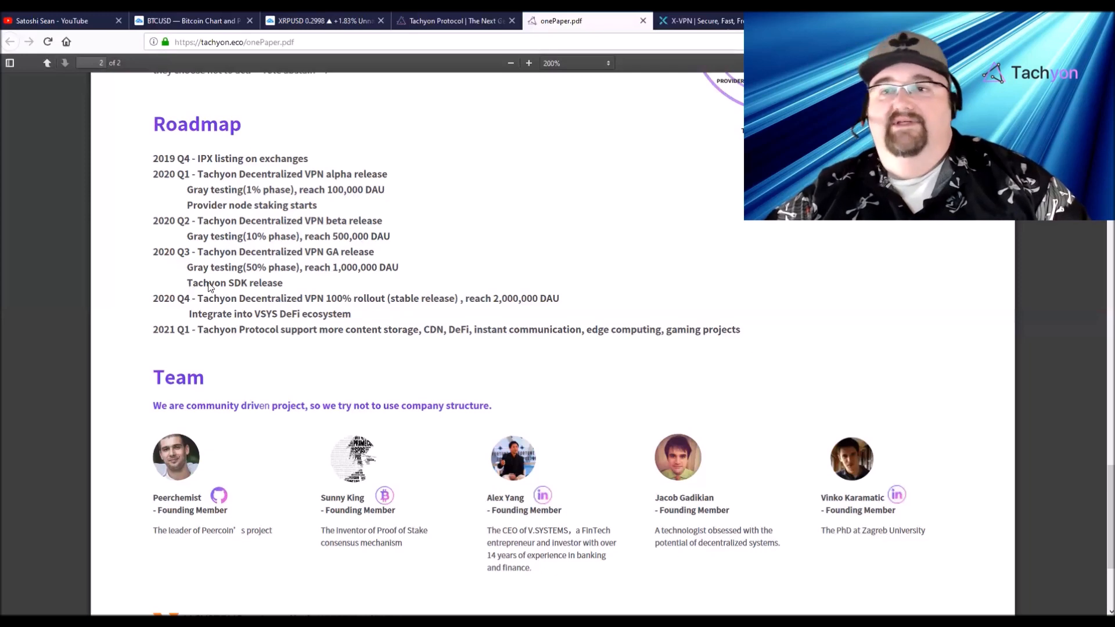
mouse_move(265, 288)
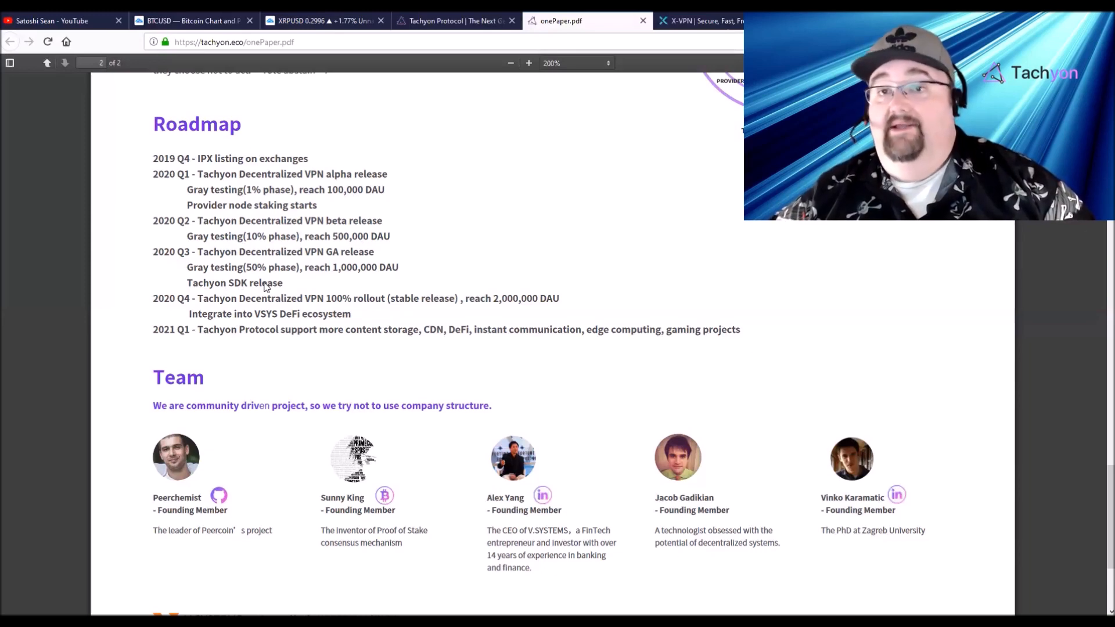
mouse_move(217, 302)
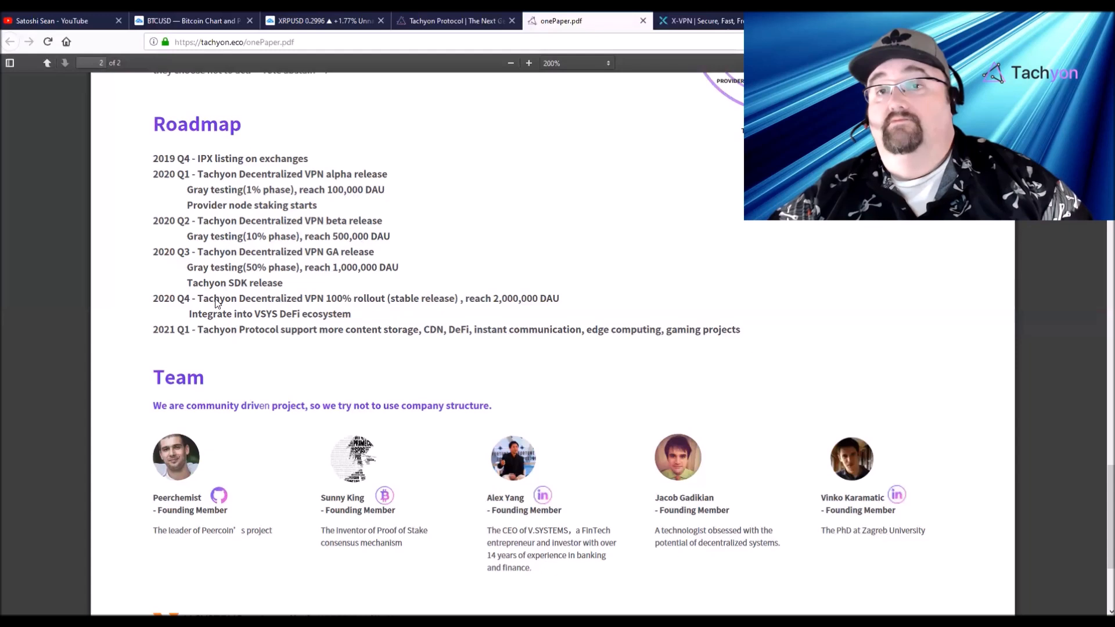
mouse_move(221, 306)
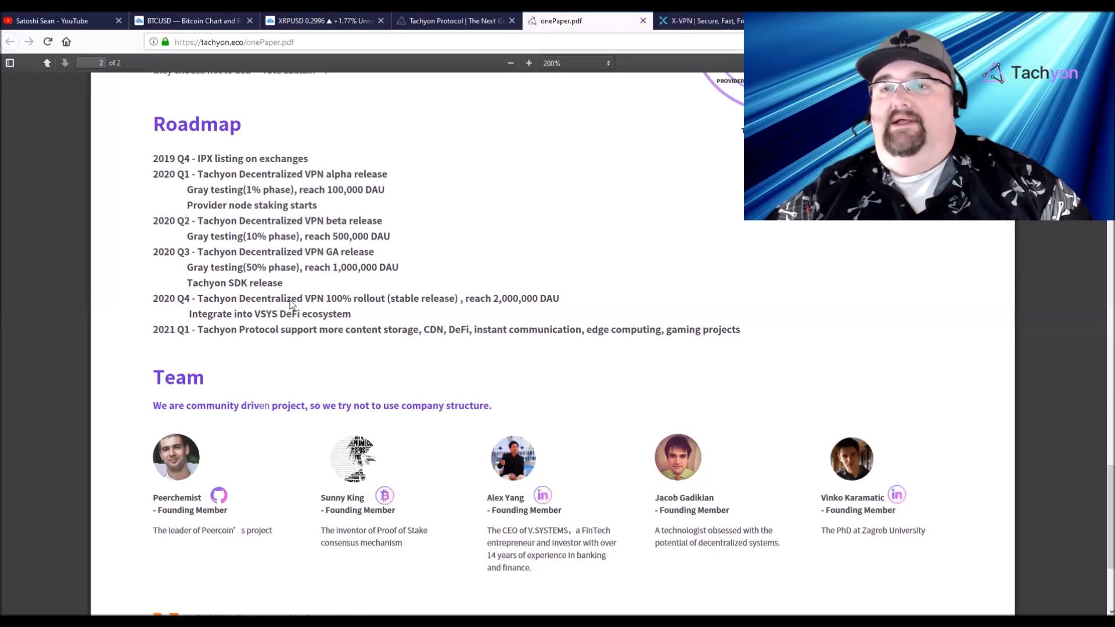
mouse_move(443, 304)
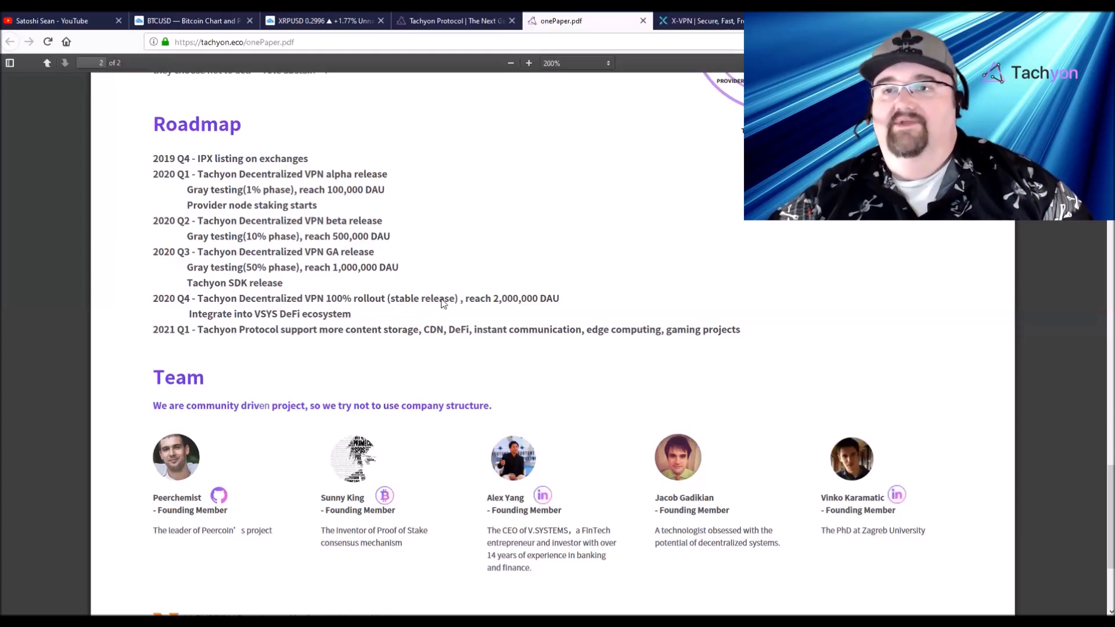
mouse_move(483, 297)
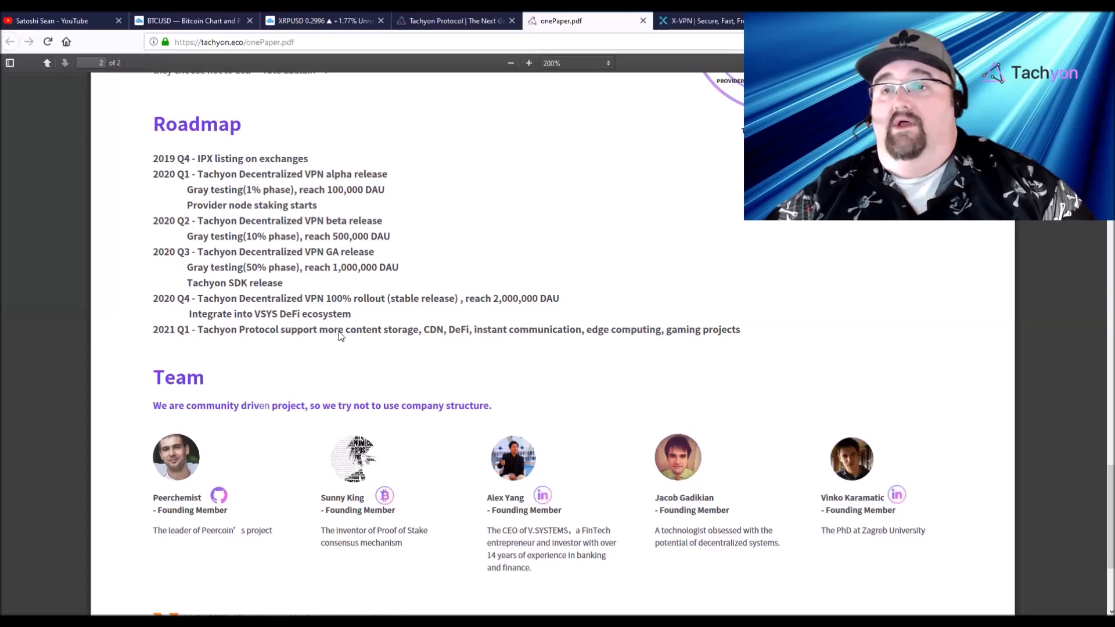
mouse_move(436, 336)
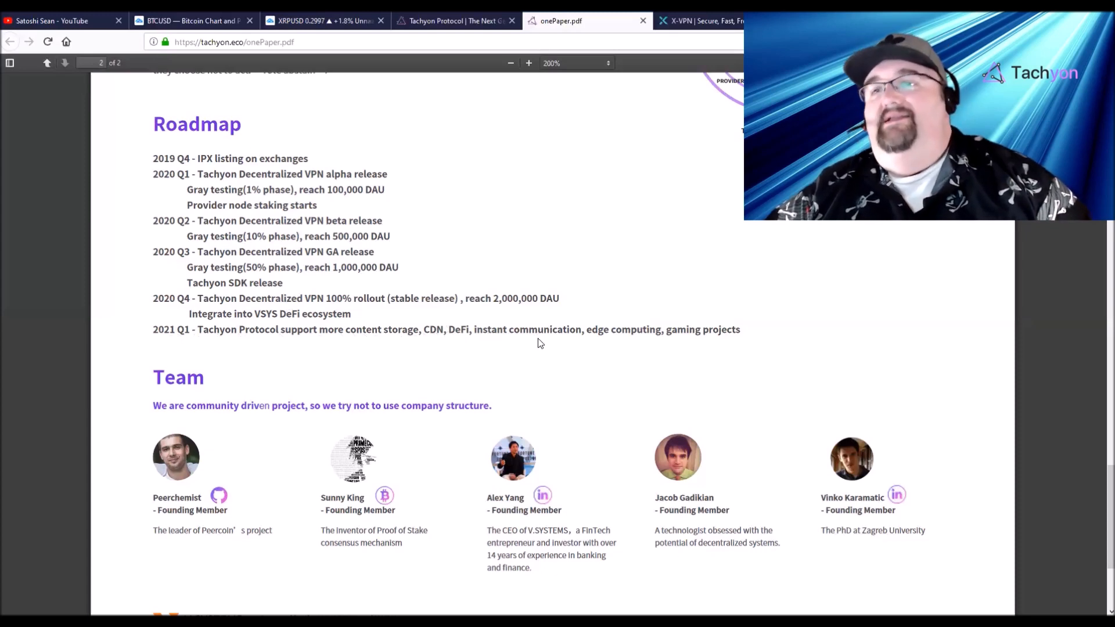
mouse_move(701, 339)
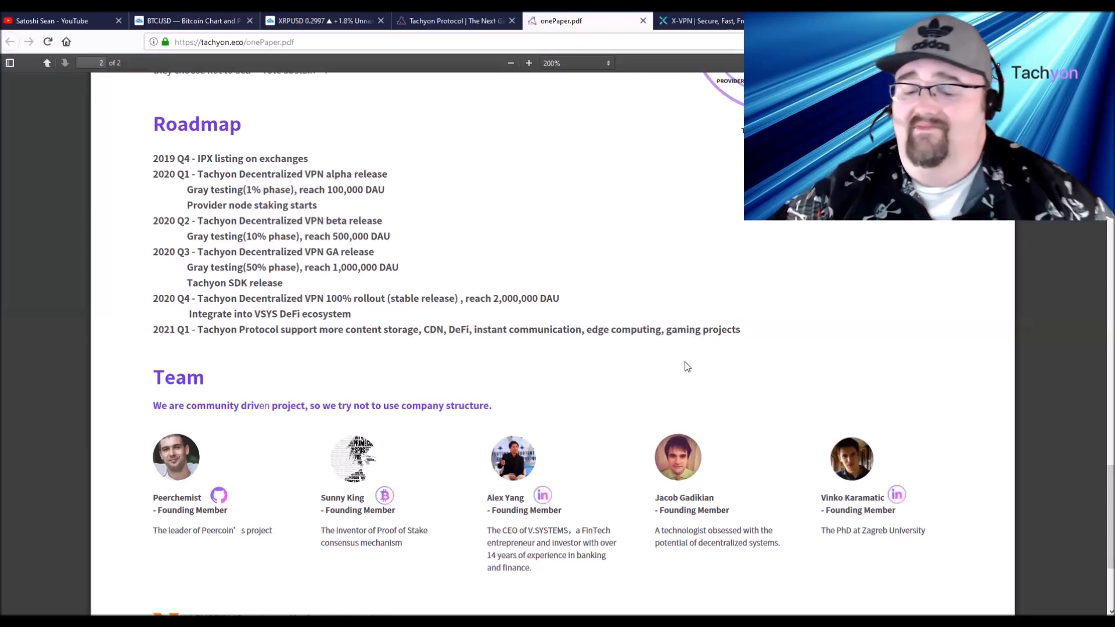
Go to page 1, then down to the V SYSTEMS and X-VPN backing note and footer
scroll("down", 3)
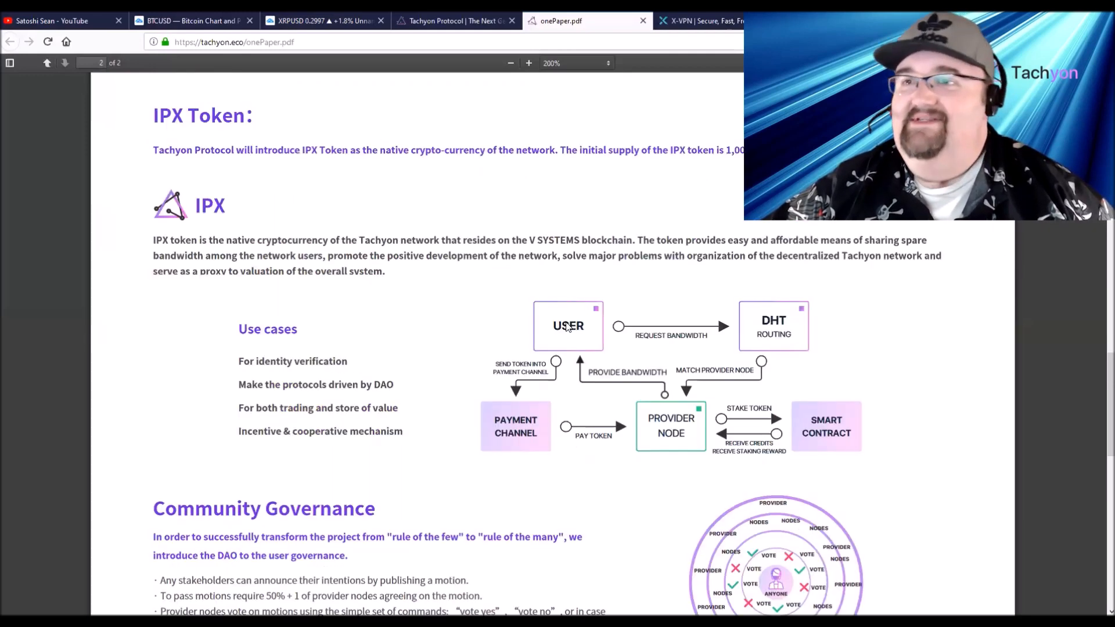
left_click(47, 63)
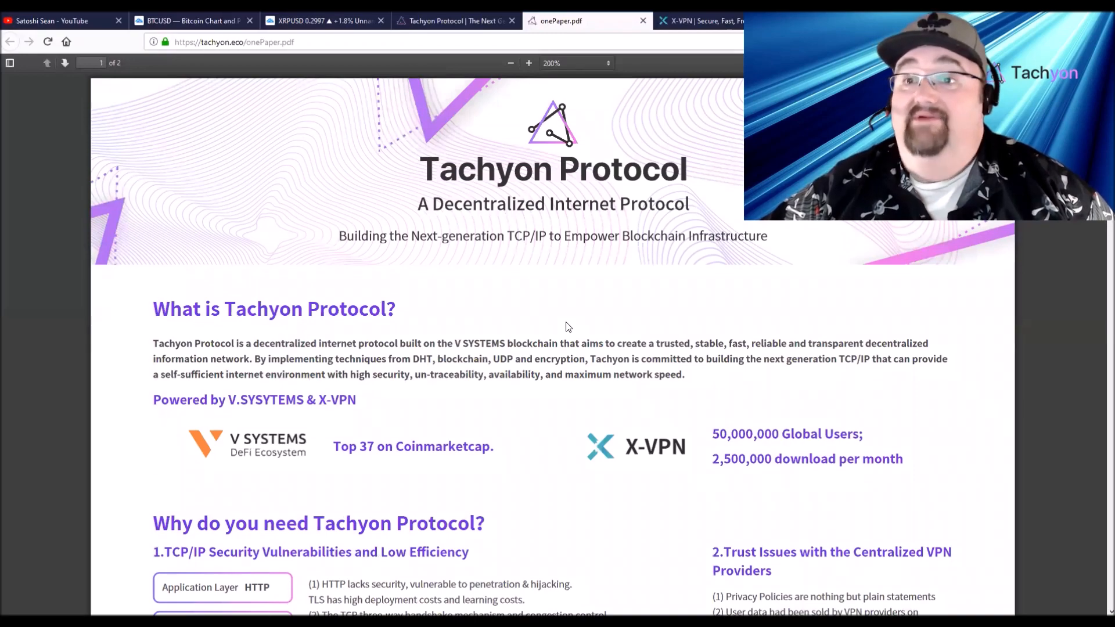
scroll("down", 3)
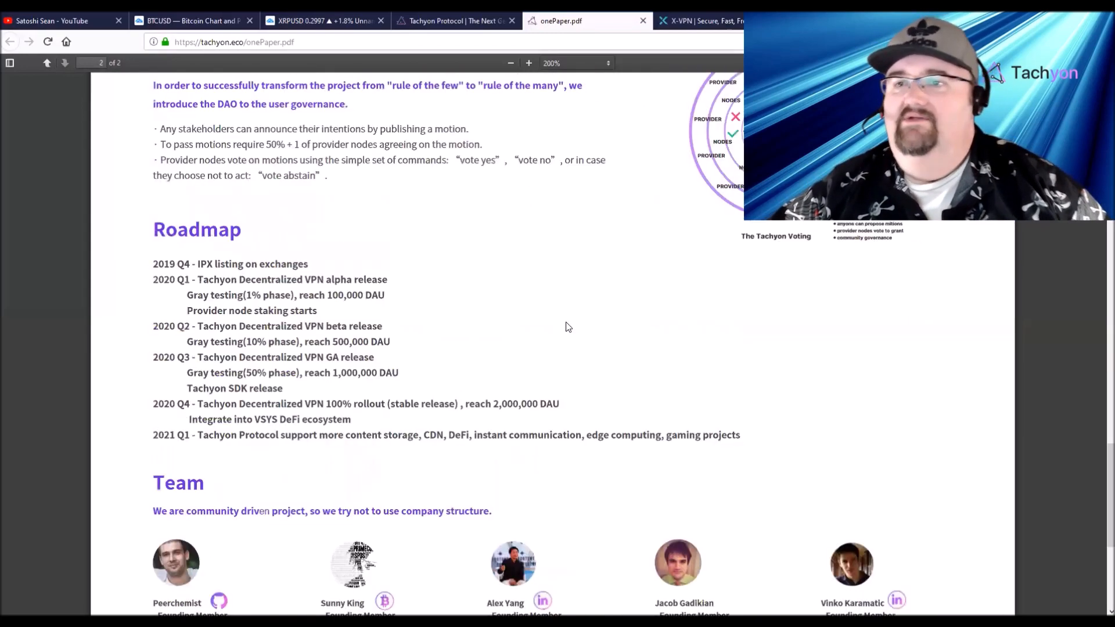
scroll("down", 3)
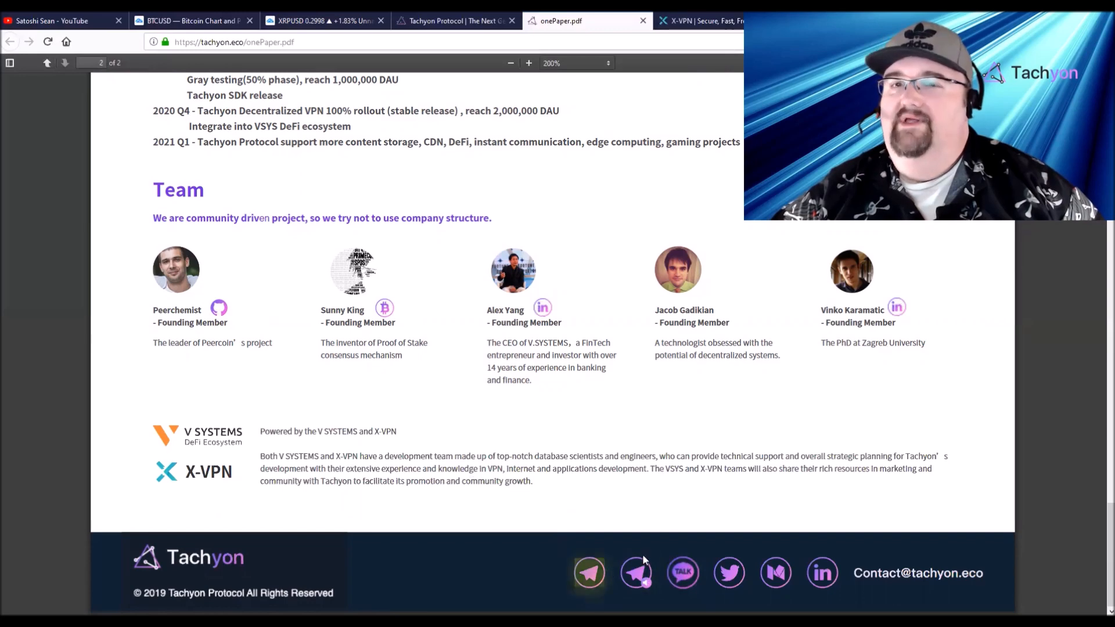
Open v.systems and scroll from the blockchain database cloud intro to the news footer
left_click(703, 21)
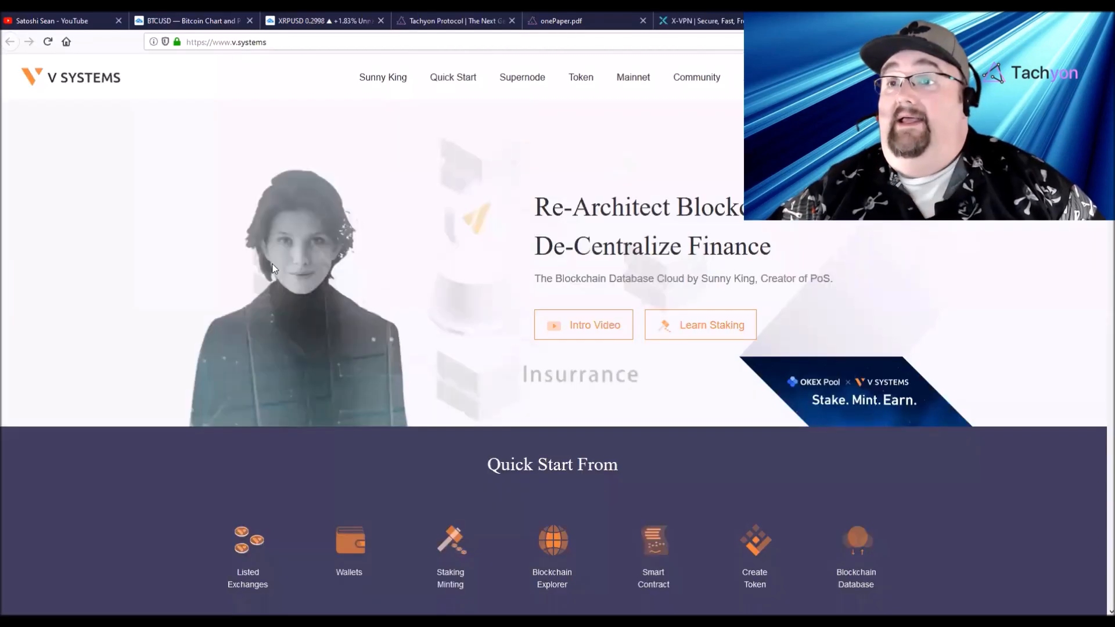
scroll("down", 3)
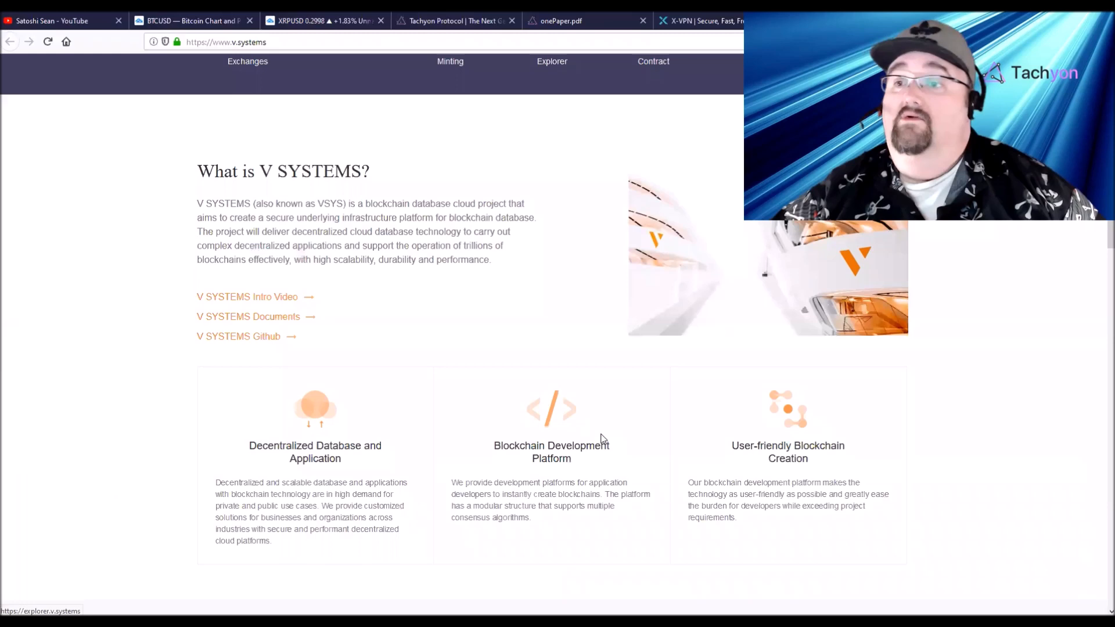
scroll("down", 3)
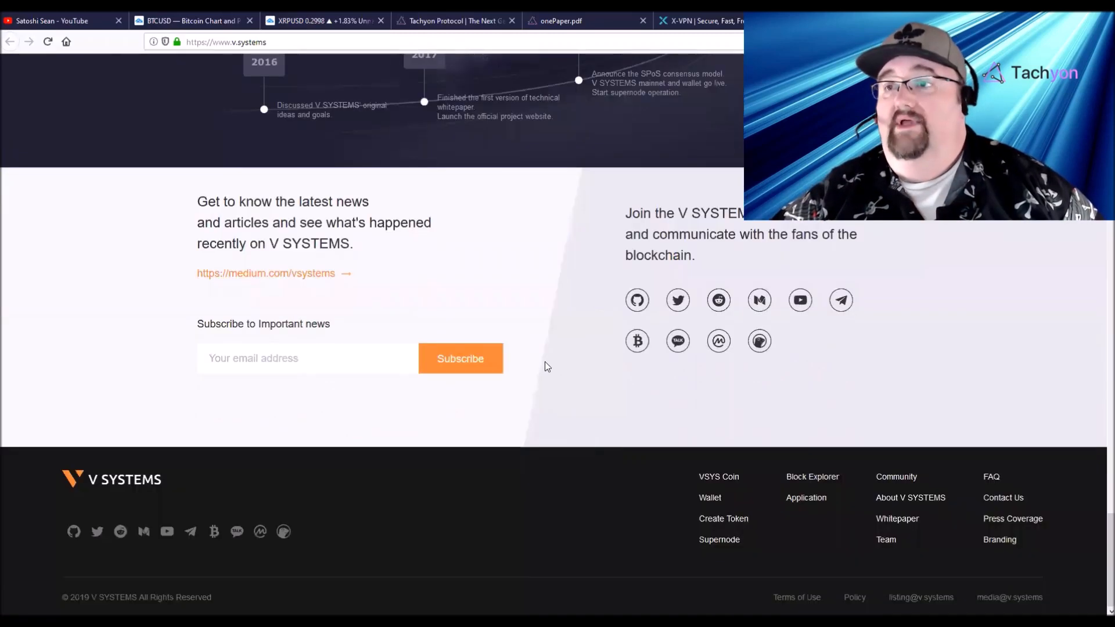